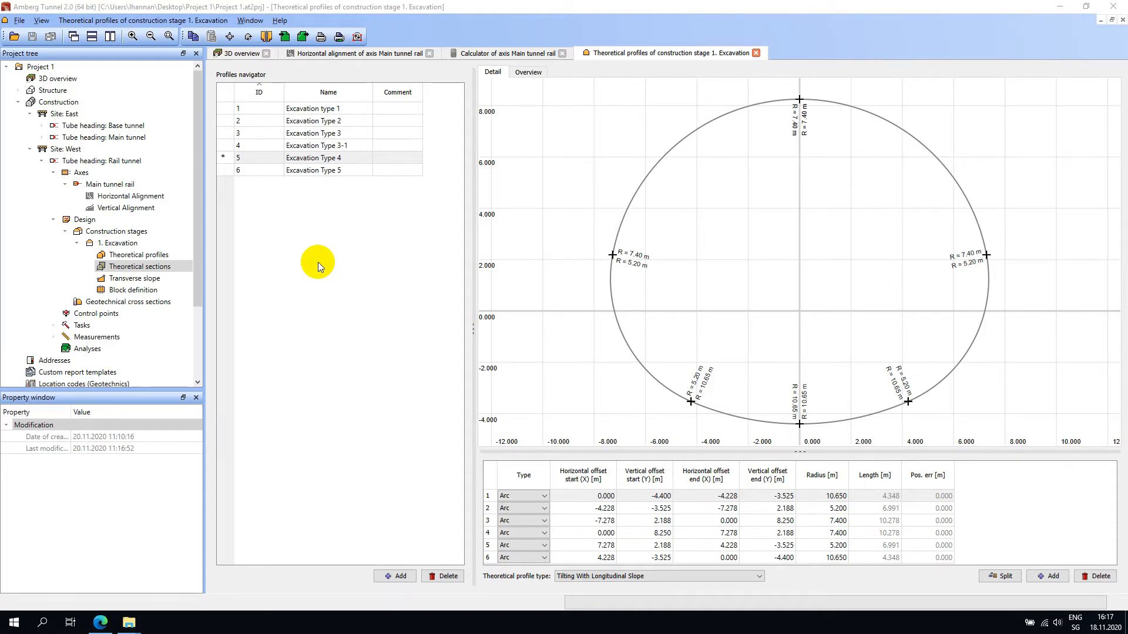
mouse_move(301, 268)
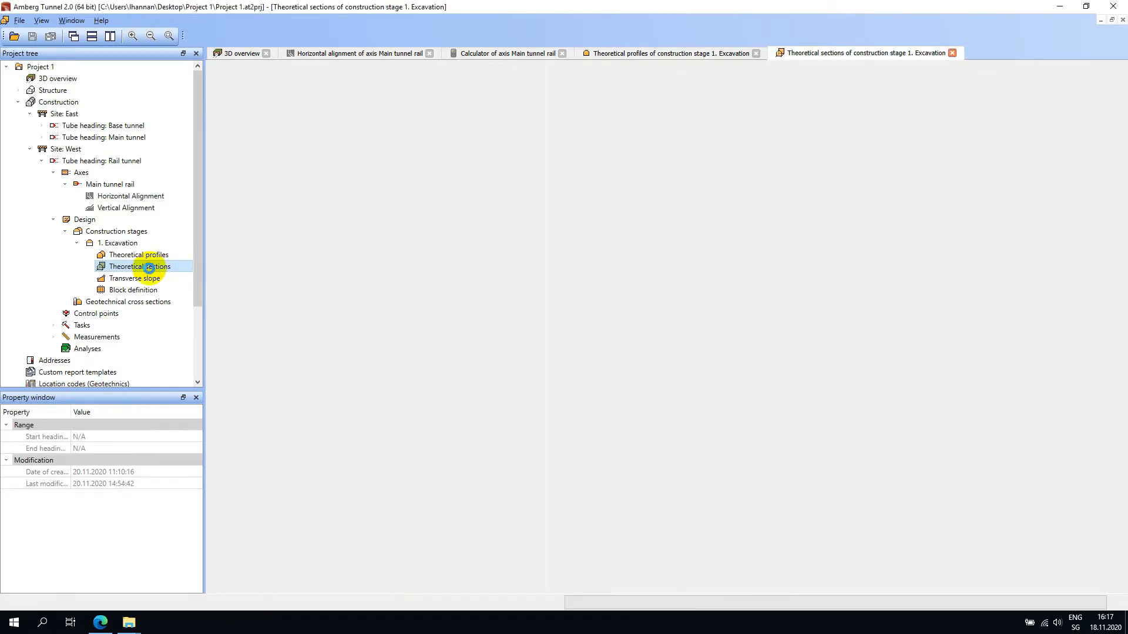
- Open the theoretical sections editor of construction stage 1, Excavation
double_click(140, 267)
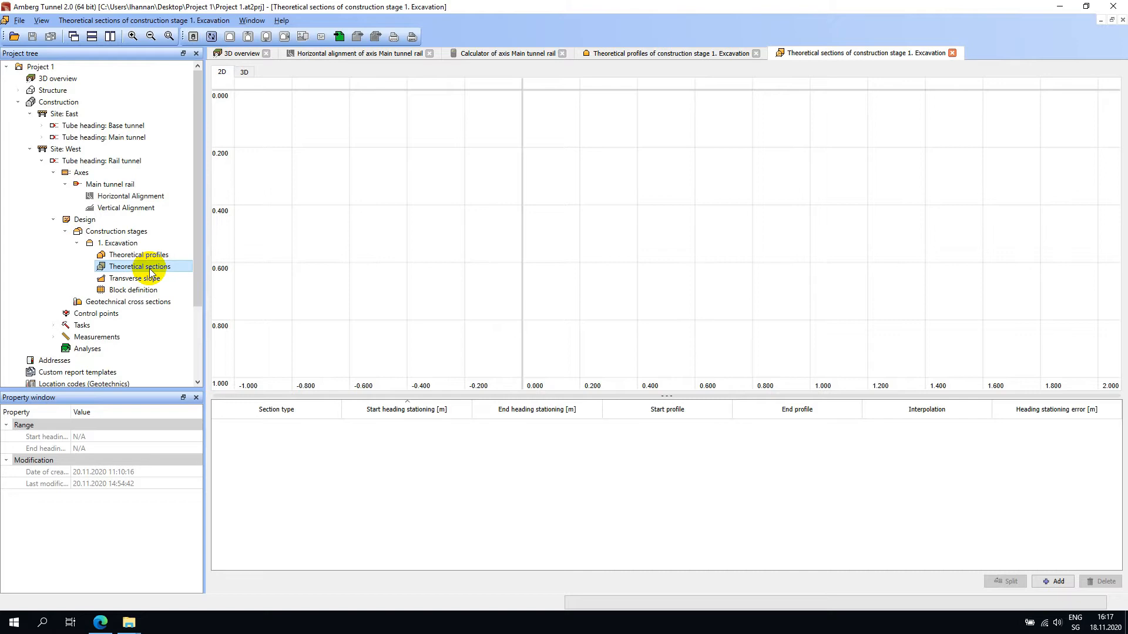
- Bring up the stationing mode settings from the 2D view's context menu, heading stationing selected
right_click(389, 248)
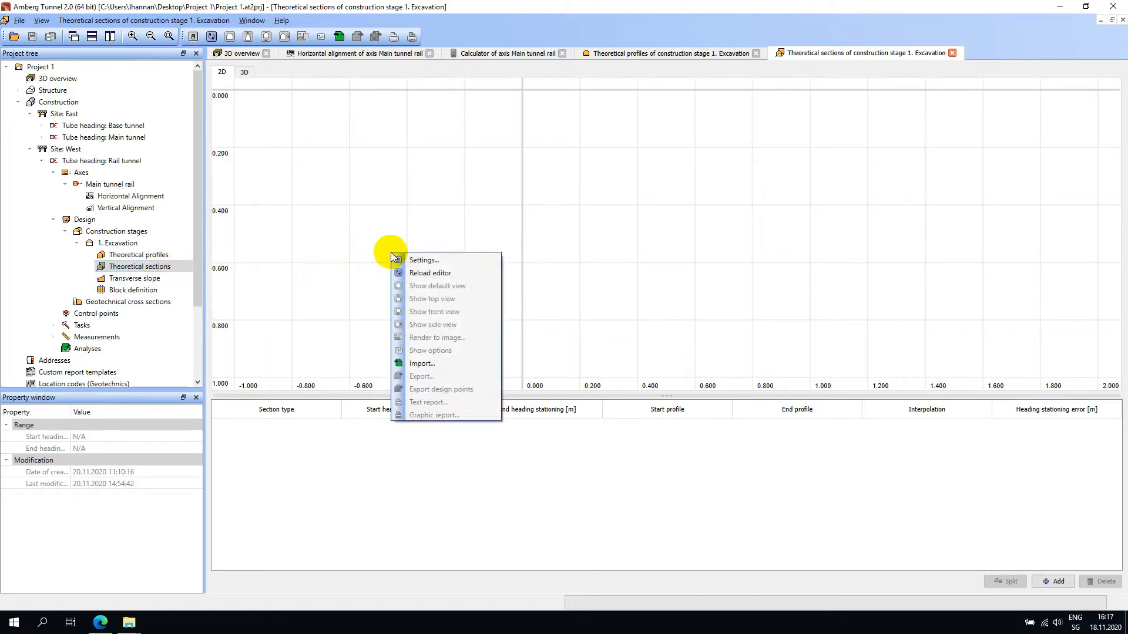
left_click(424, 260)
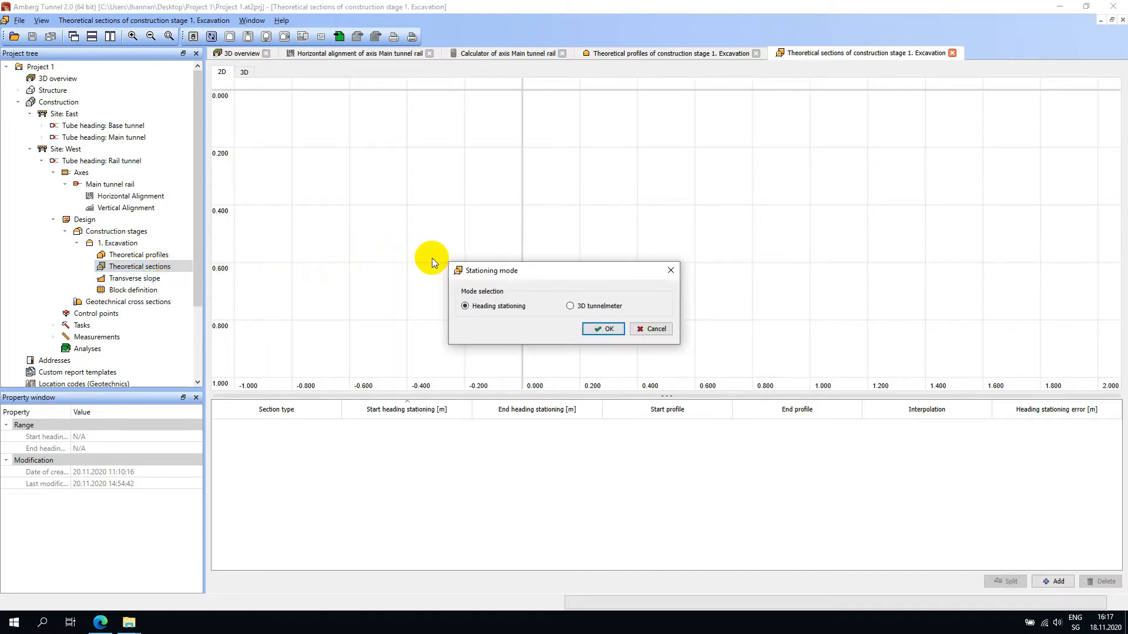
mouse_move(563, 279)
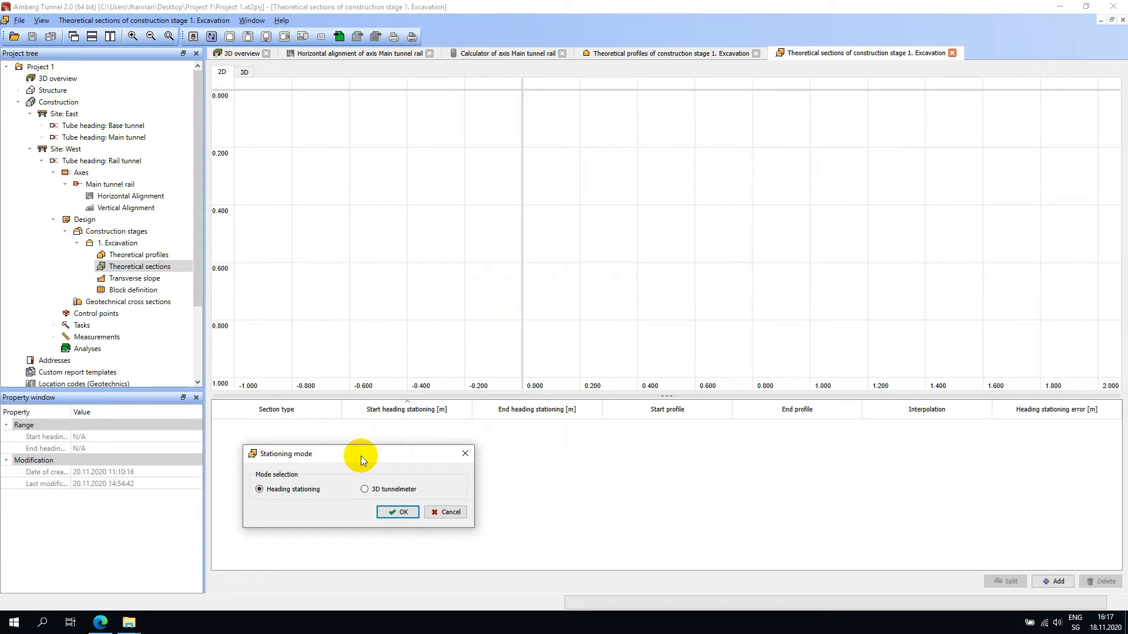
mouse_move(292, 488)
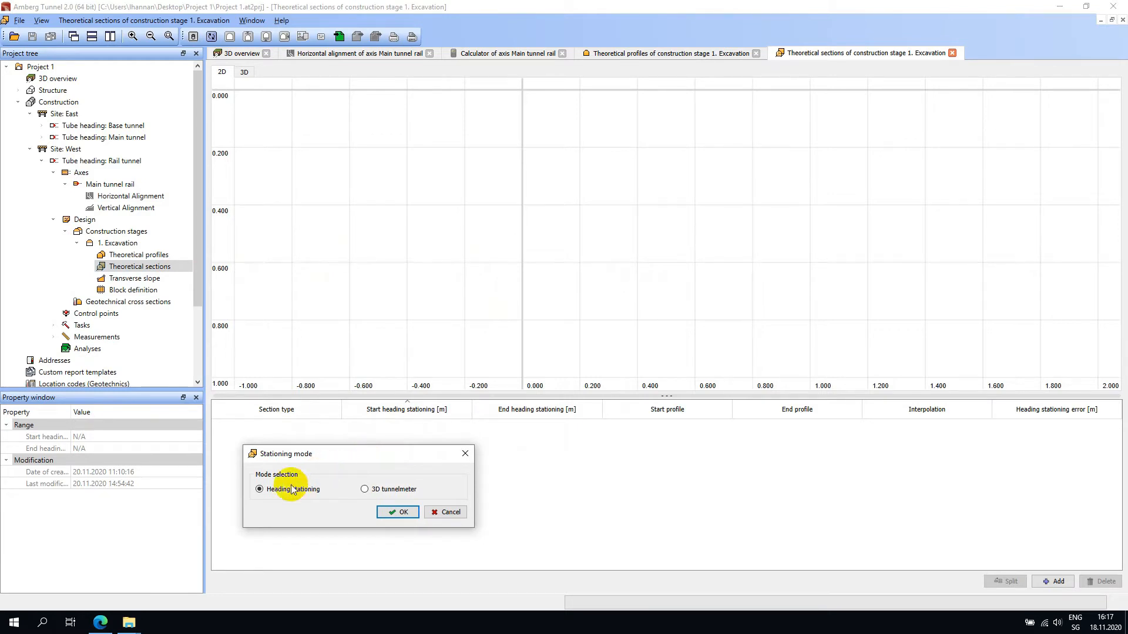
mouse_move(374, 495)
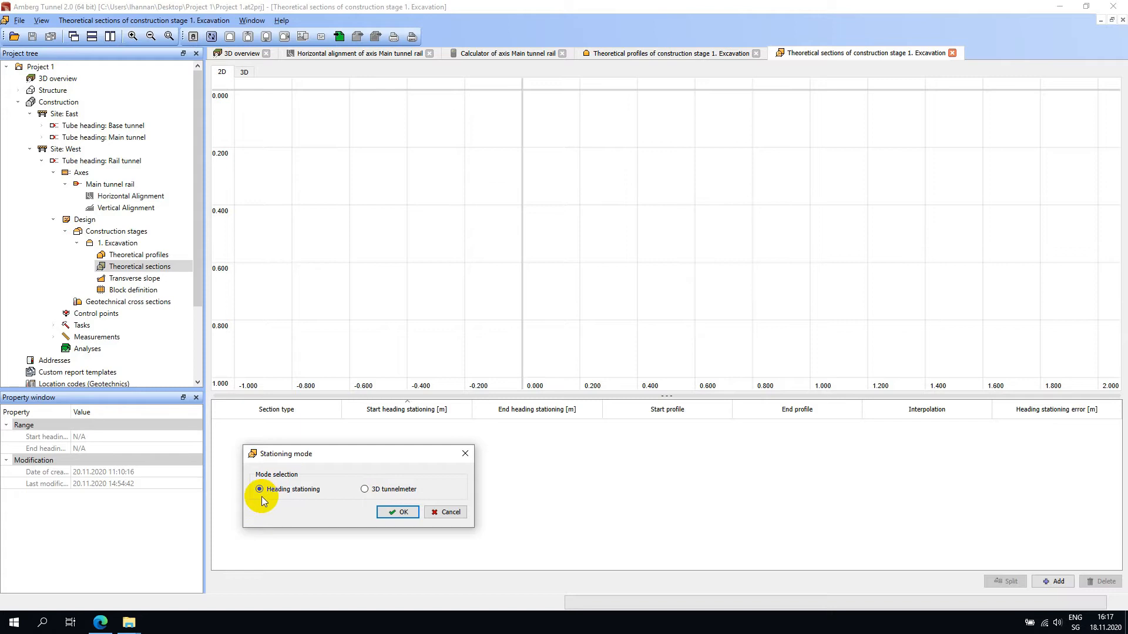
mouse_move(389, 500)
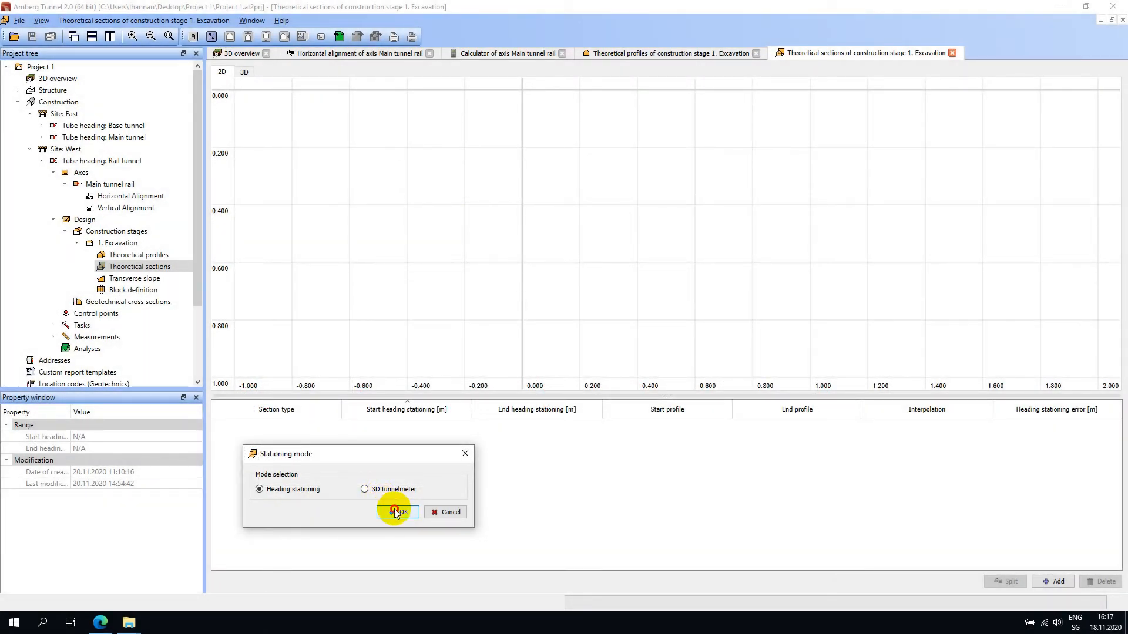
- Confirm heading stationing as the stationing mode, leaving the sections table empty
left_click(397, 512)
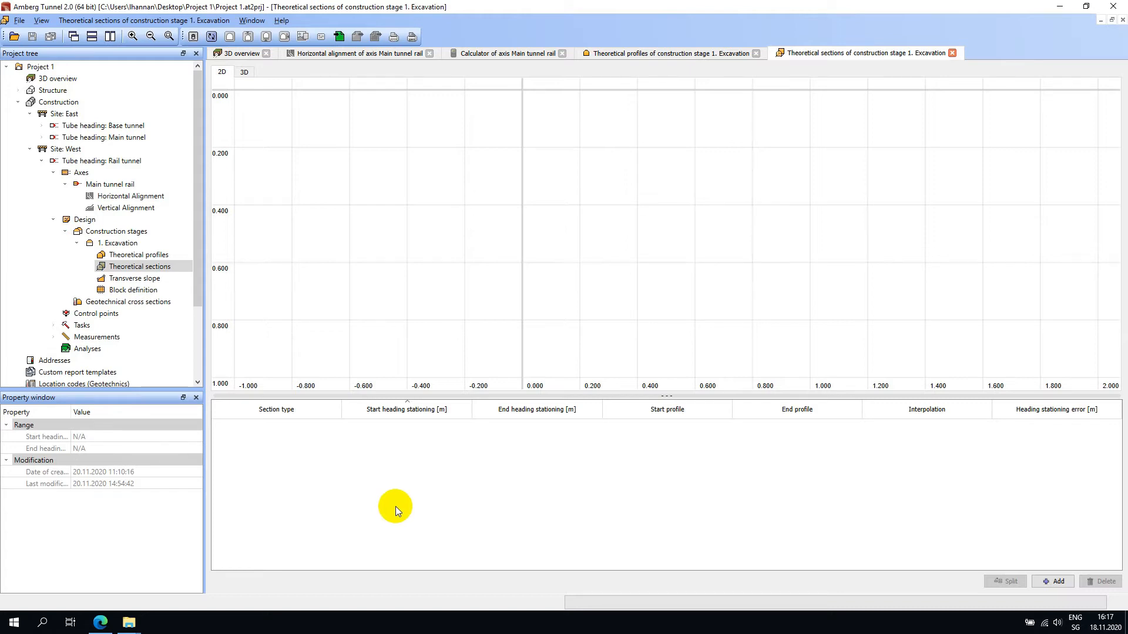
mouse_move(399, 479)
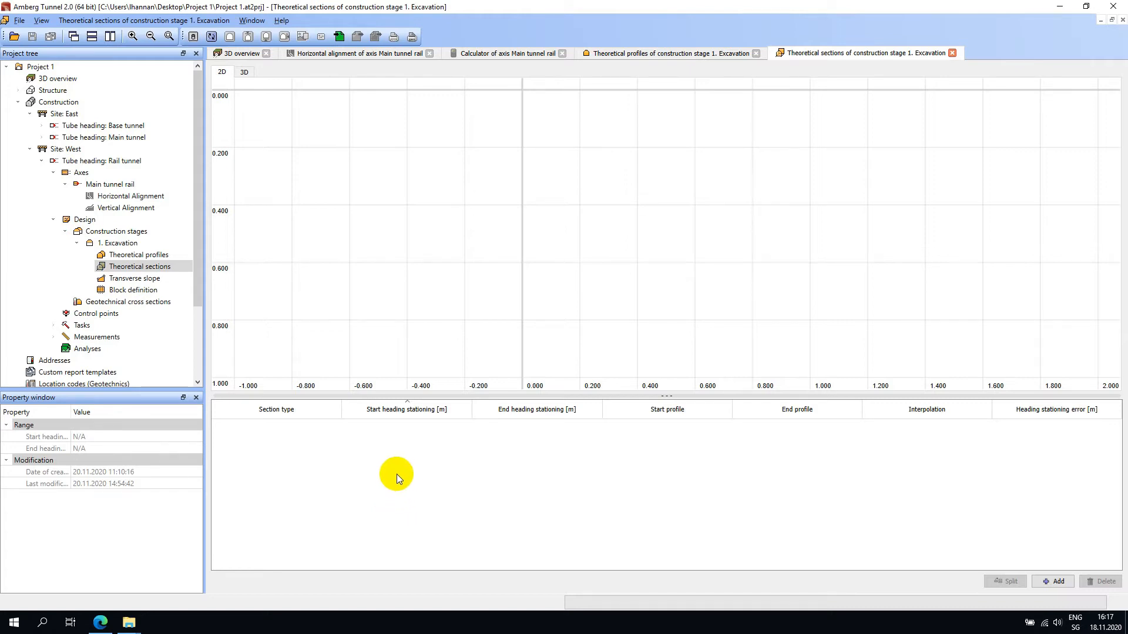
mouse_move(576, 469)
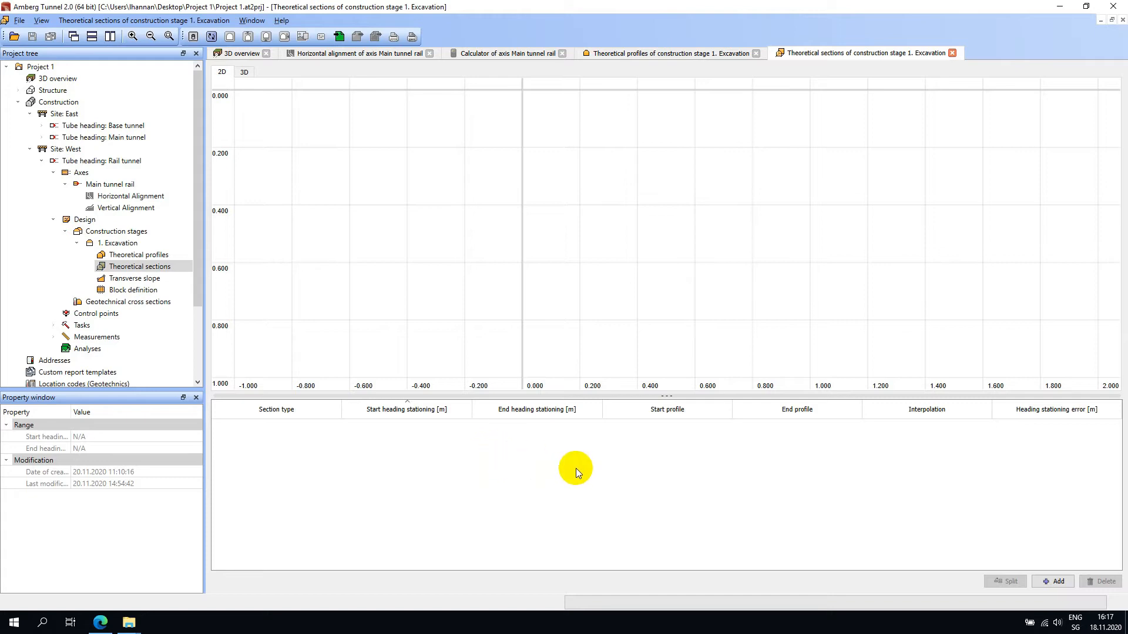
mouse_move(751, 493)
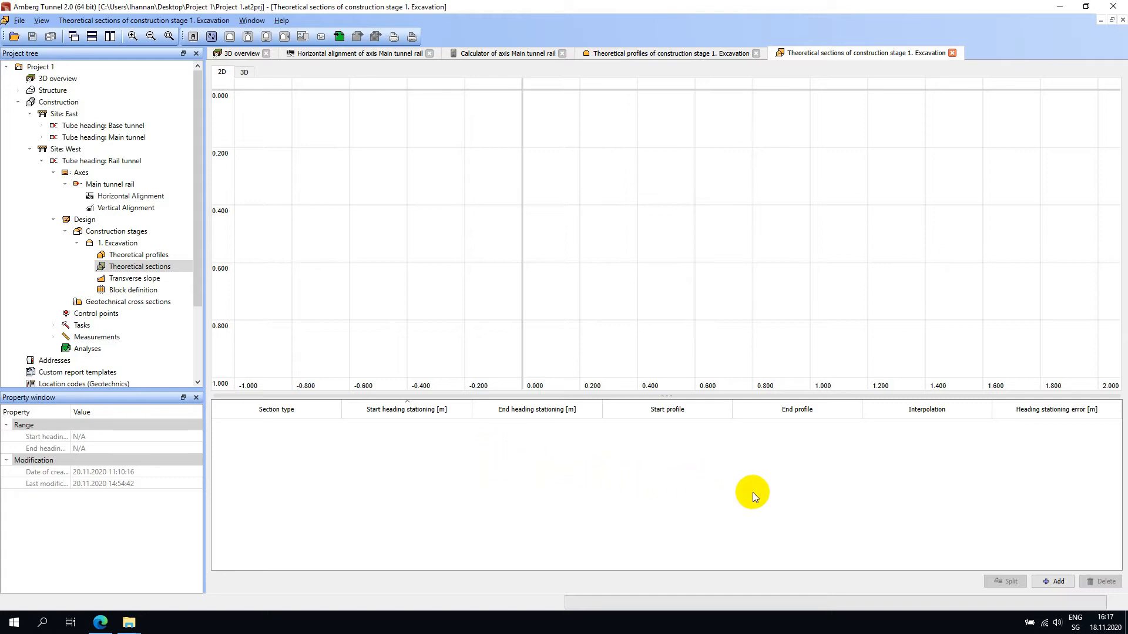
mouse_move(1057, 582)
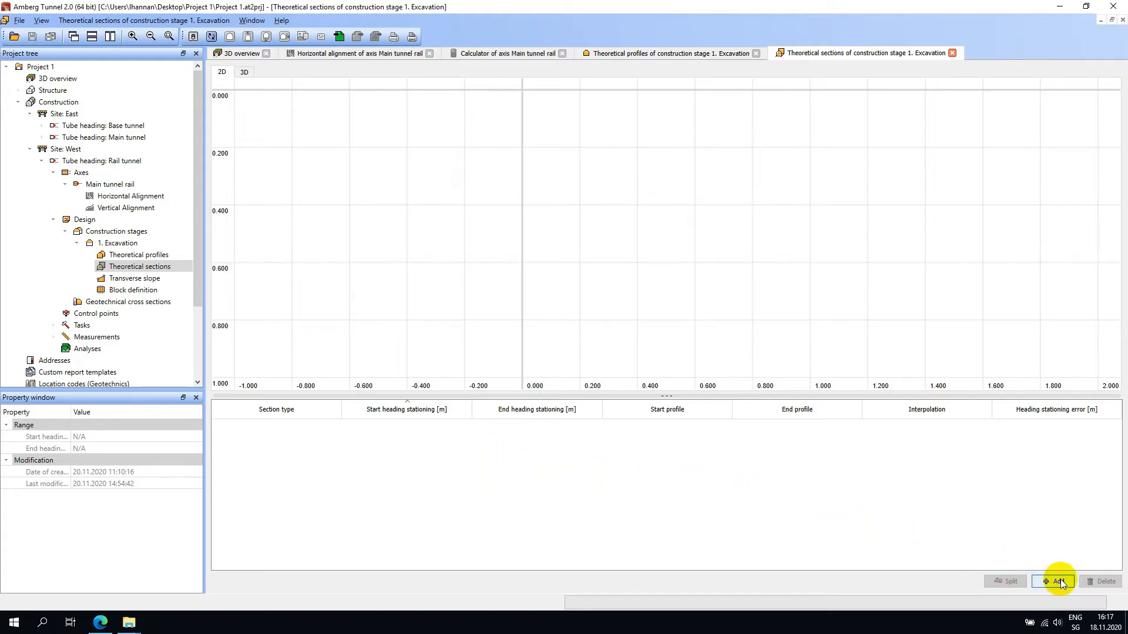
- Add a first section row: constant Excavation type 1 profile from -442.029 to -342.029 m
left_click(1056, 582)
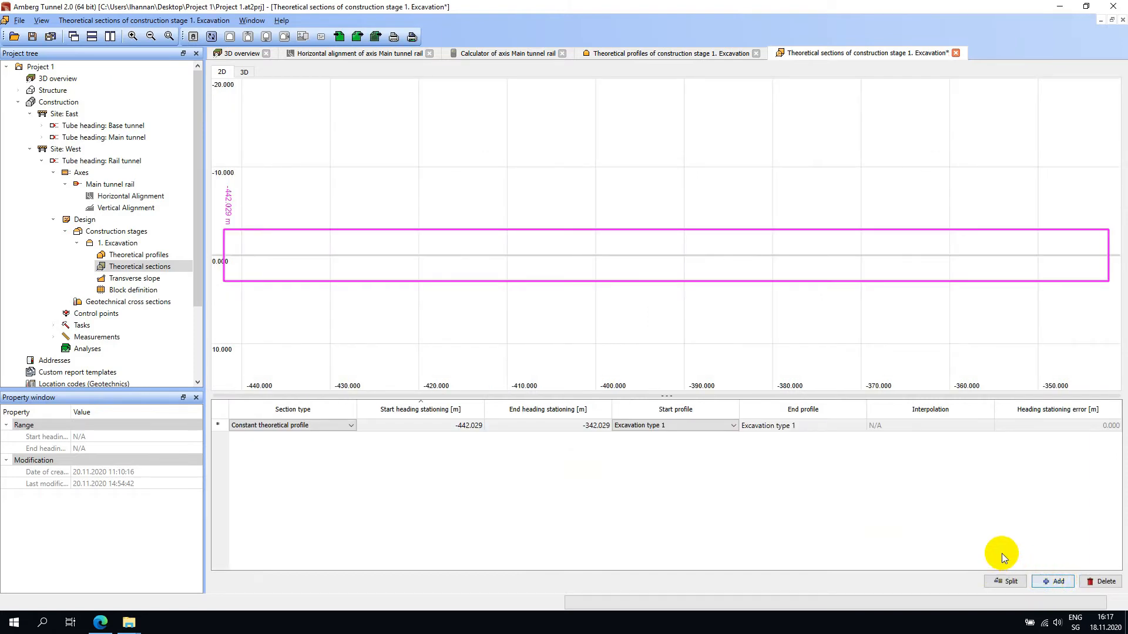
mouse_move(519, 513)
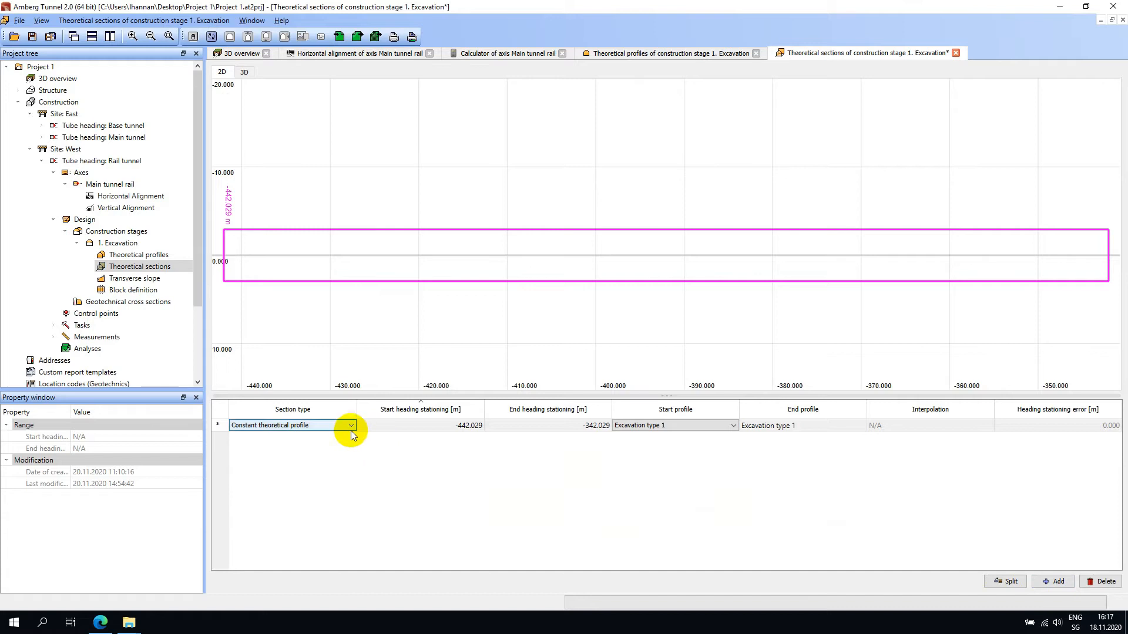
left_click(351, 425)
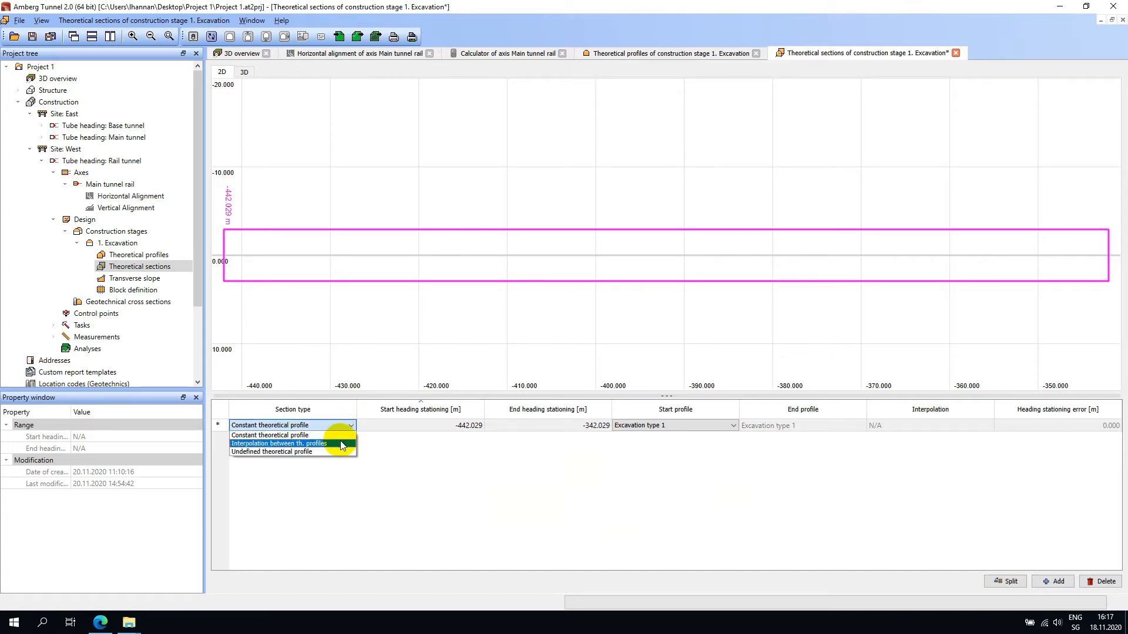
left_click(270, 435)
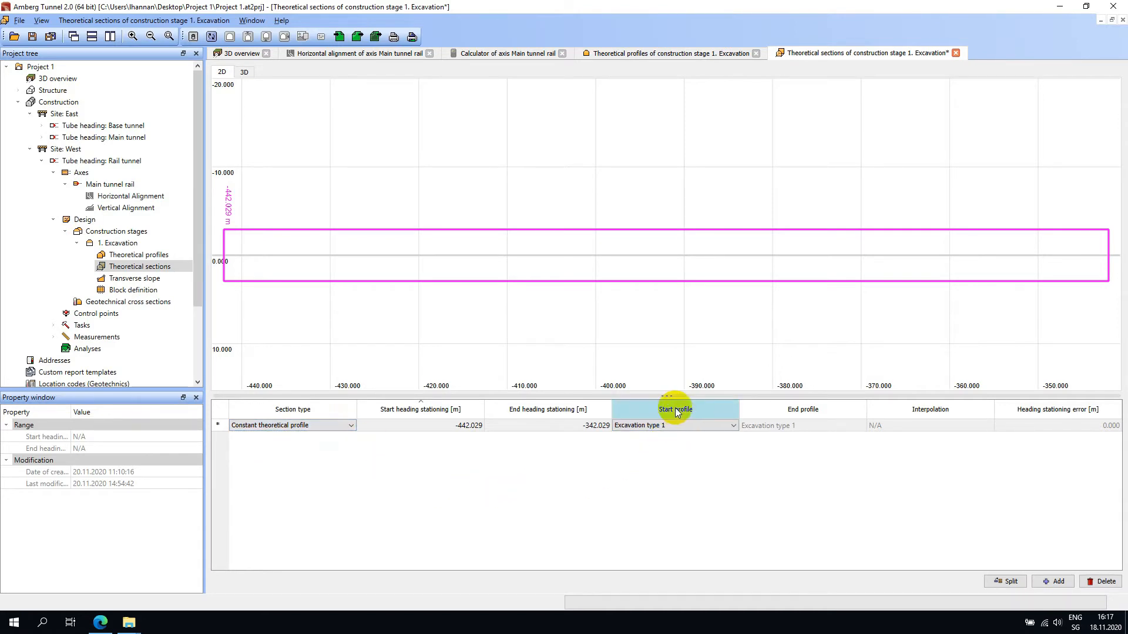
mouse_move(691, 420)
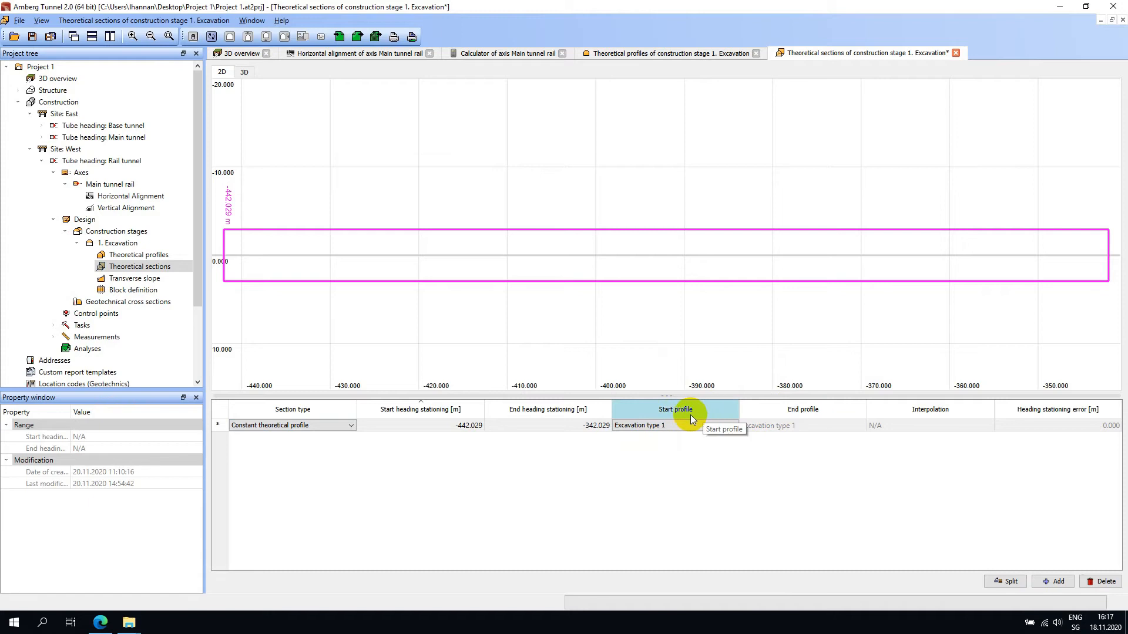
mouse_move(631, 479)
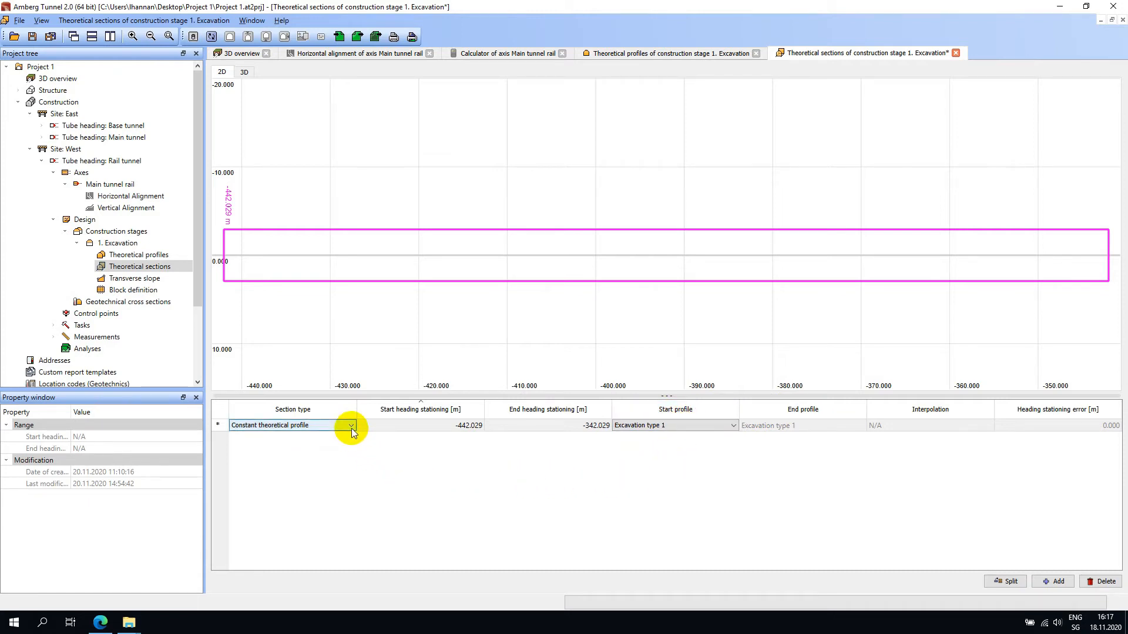
- Set the first section's type to Interpolation between th. profiles, Excavation type 1 at both ends
left_click(352, 425)
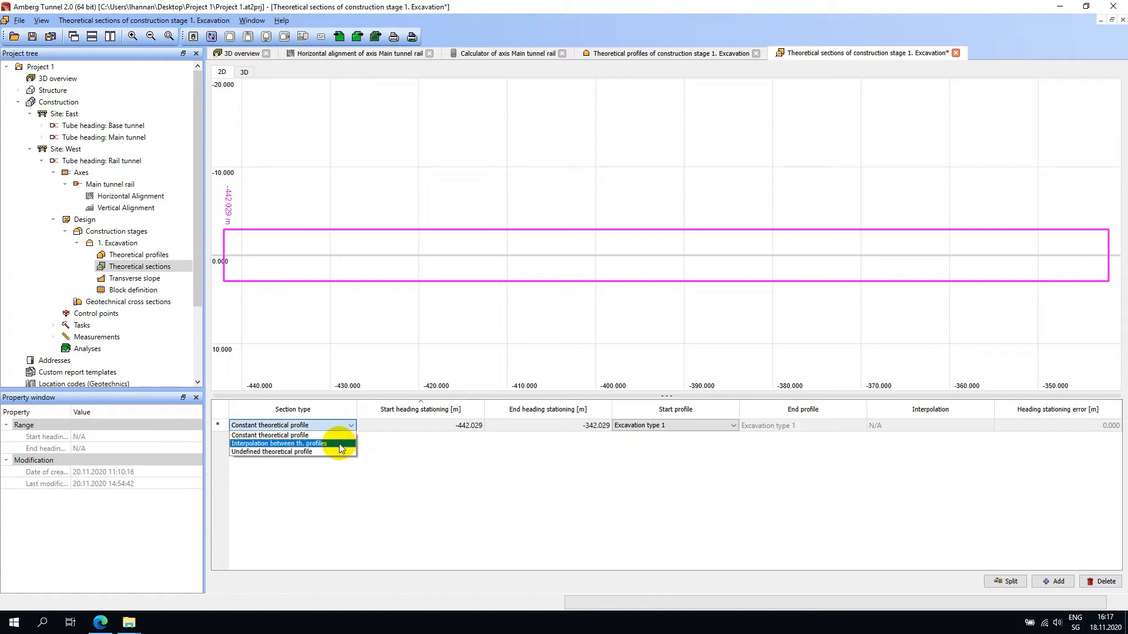
left_click(278, 443)
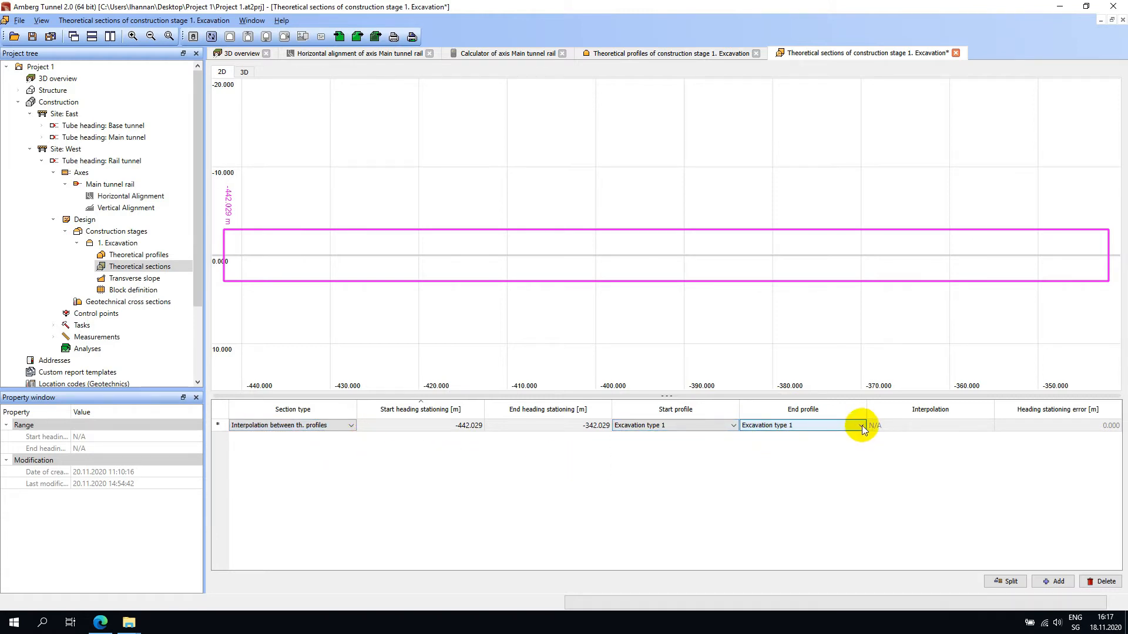
mouse_move(825, 447)
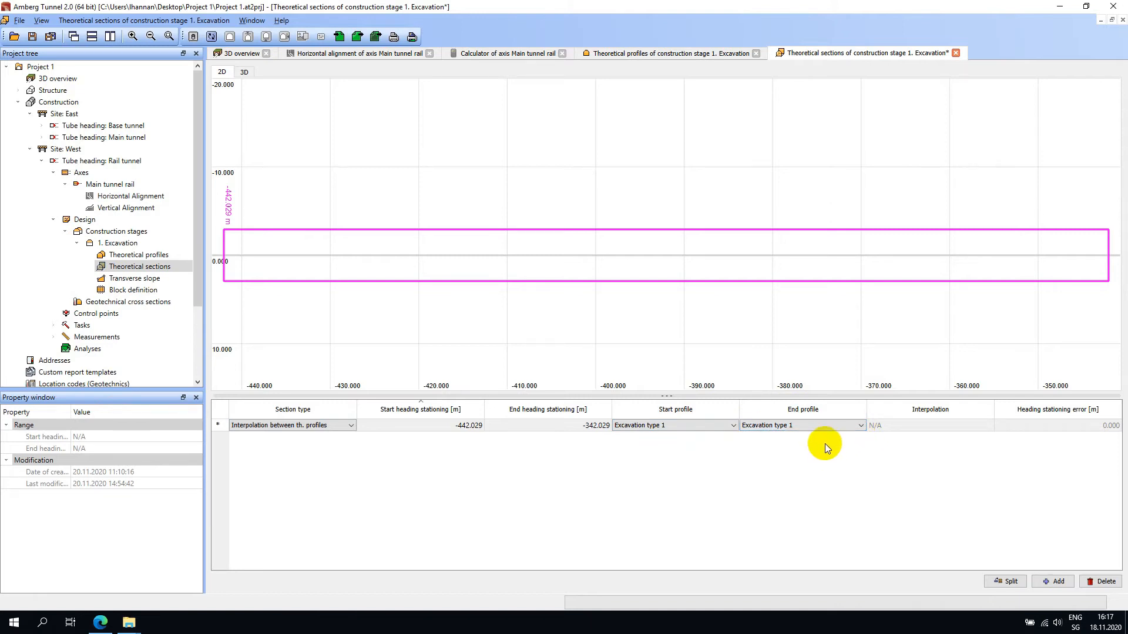
mouse_move(825, 444)
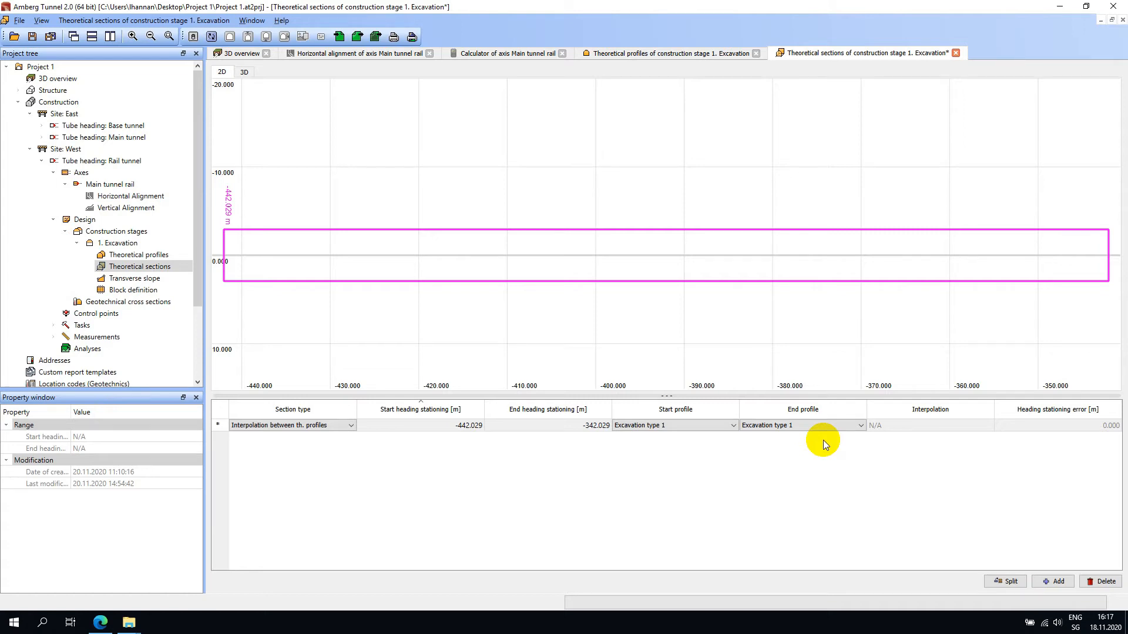
mouse_move(722, 442)
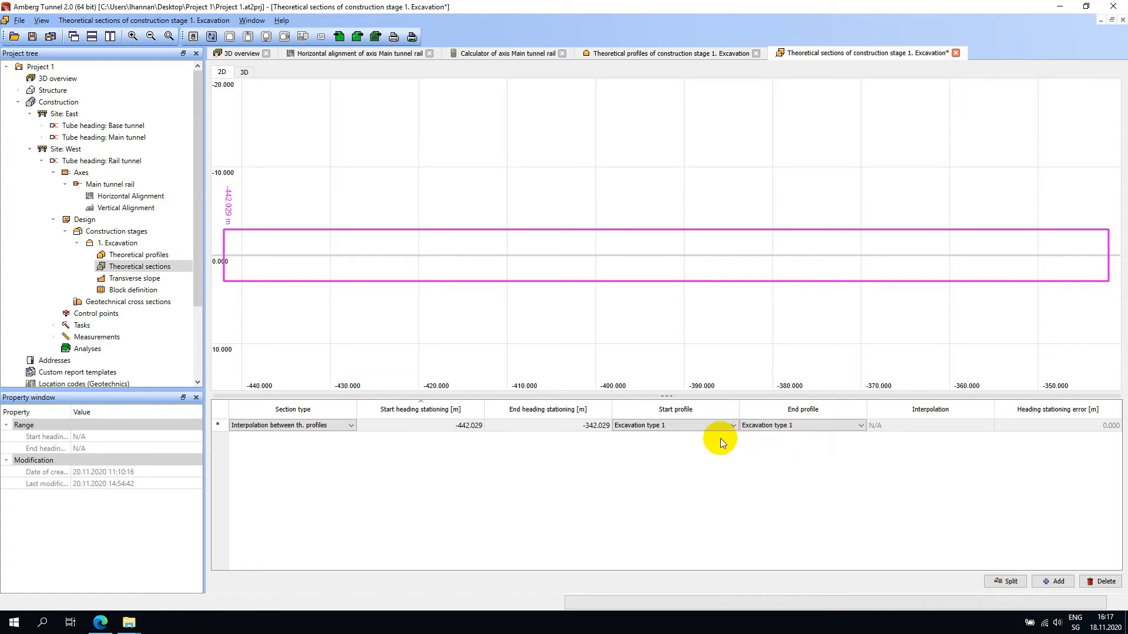
mouse_move(684, 471)
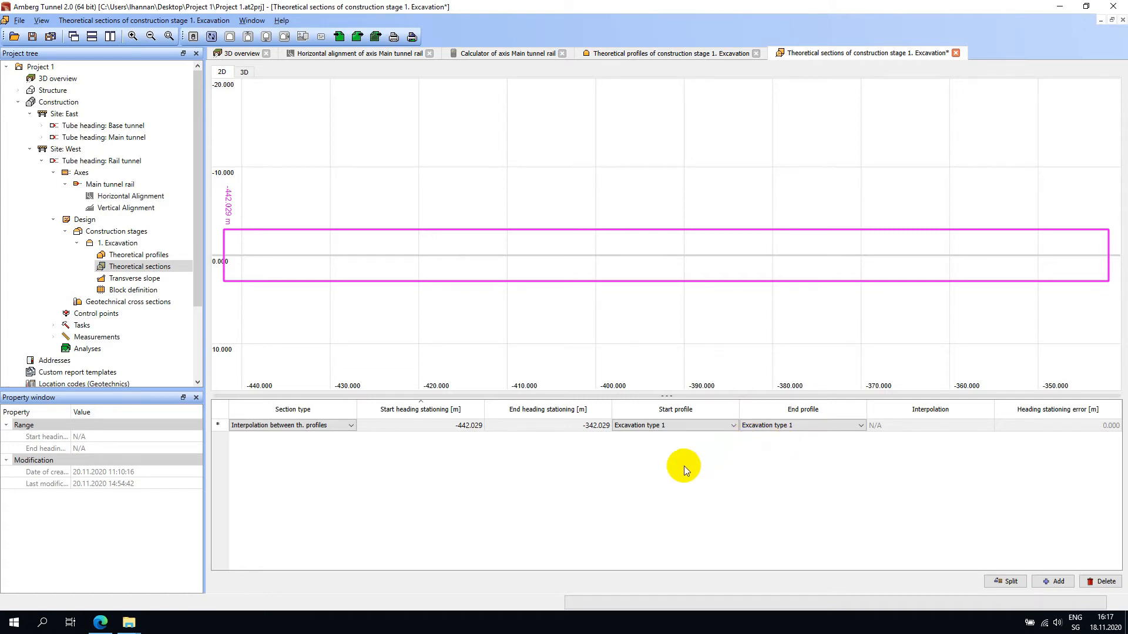
mouse_move(875, 458)
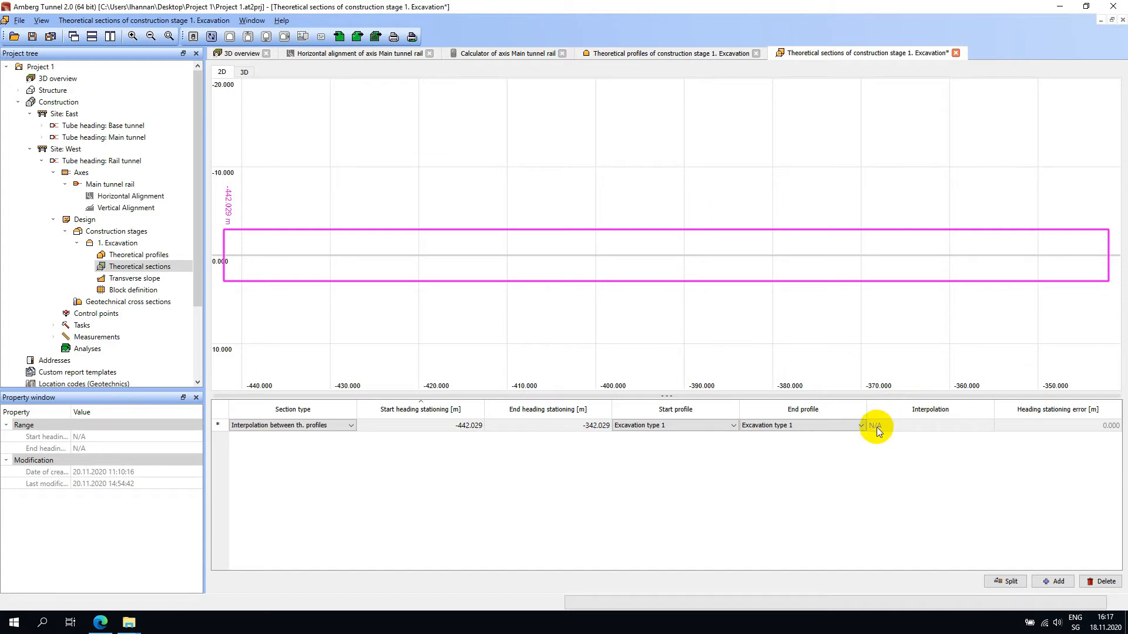
- Review the Excavation type 1 and Type 2 profile shapes, then return to the stage 1 sections table
left_click(669, 53)
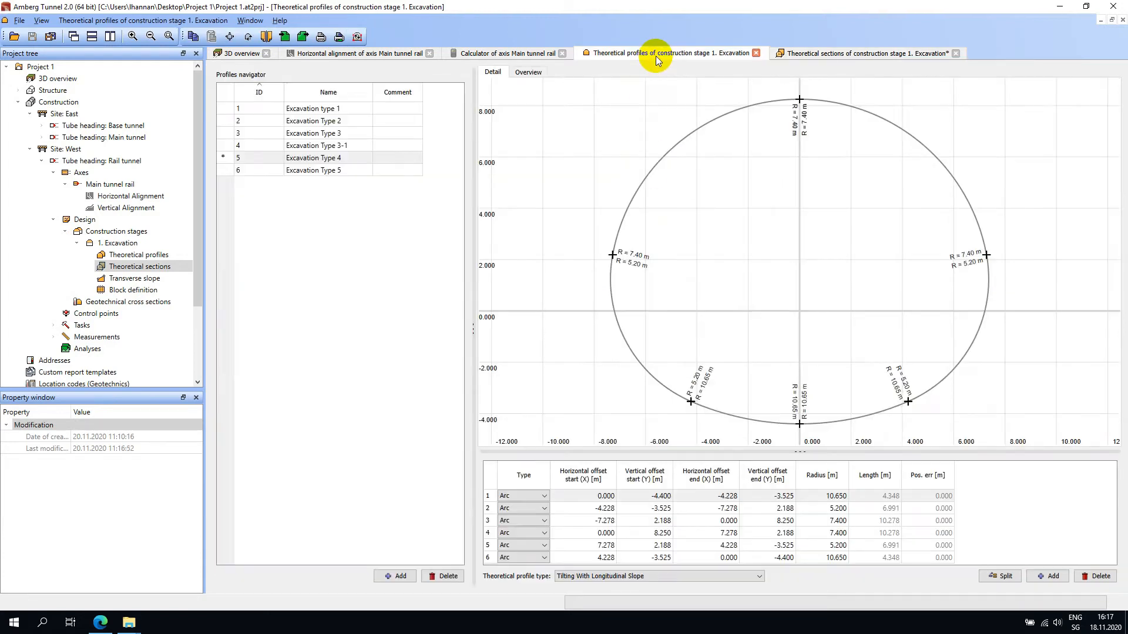
left_click(257, 108)
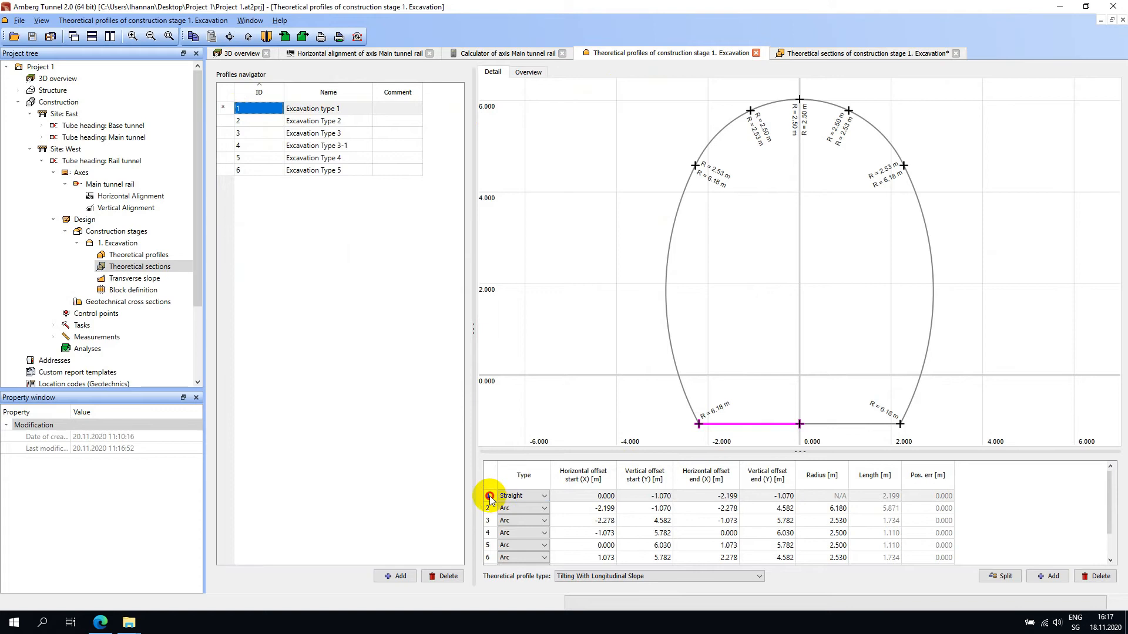
left_click(312, 120)
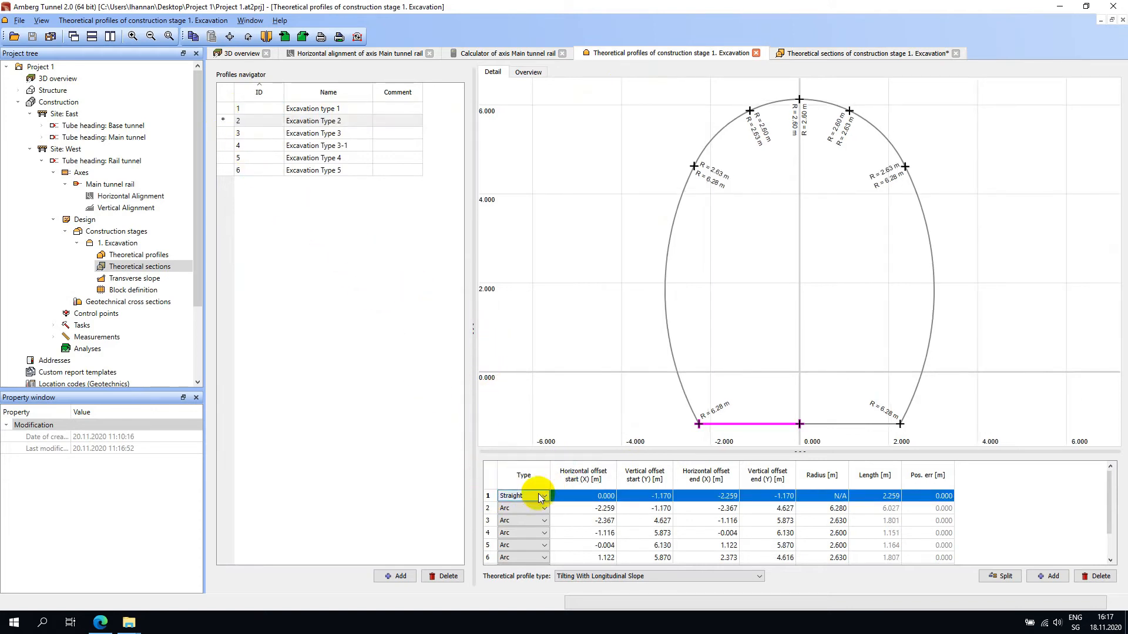
left_click(505, 520)
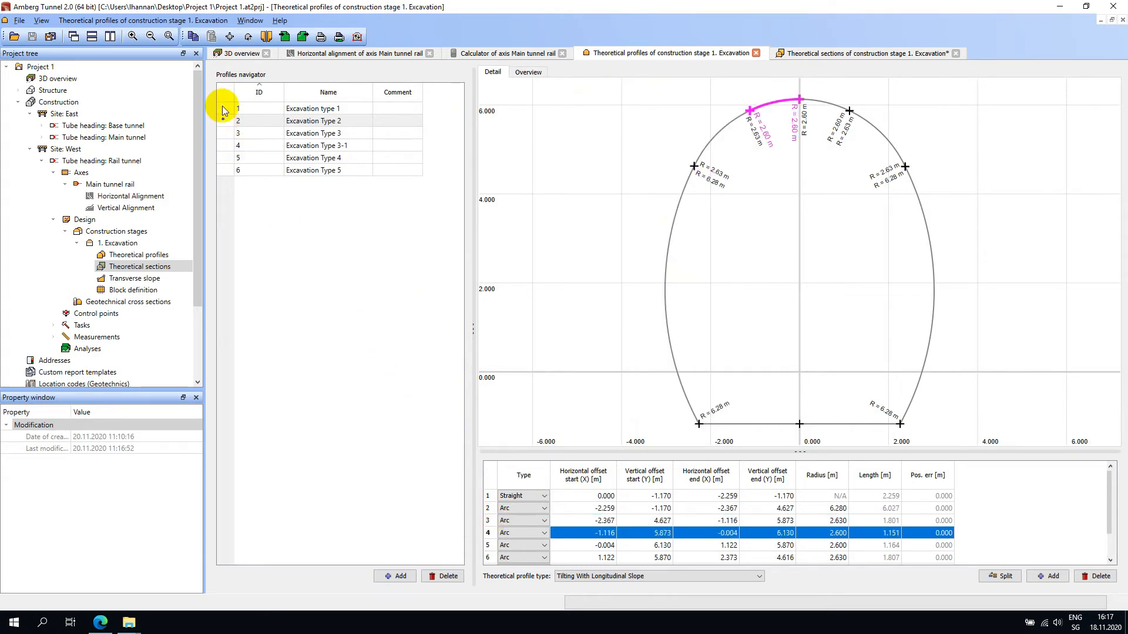
left_click(489, 496)
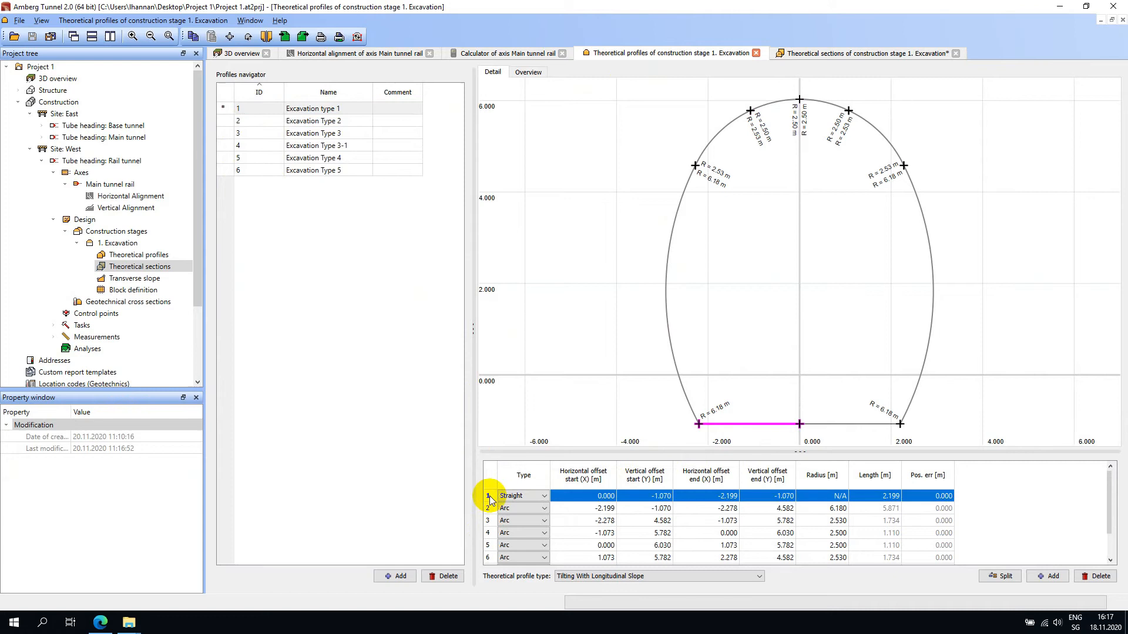
left_click(489, 520)
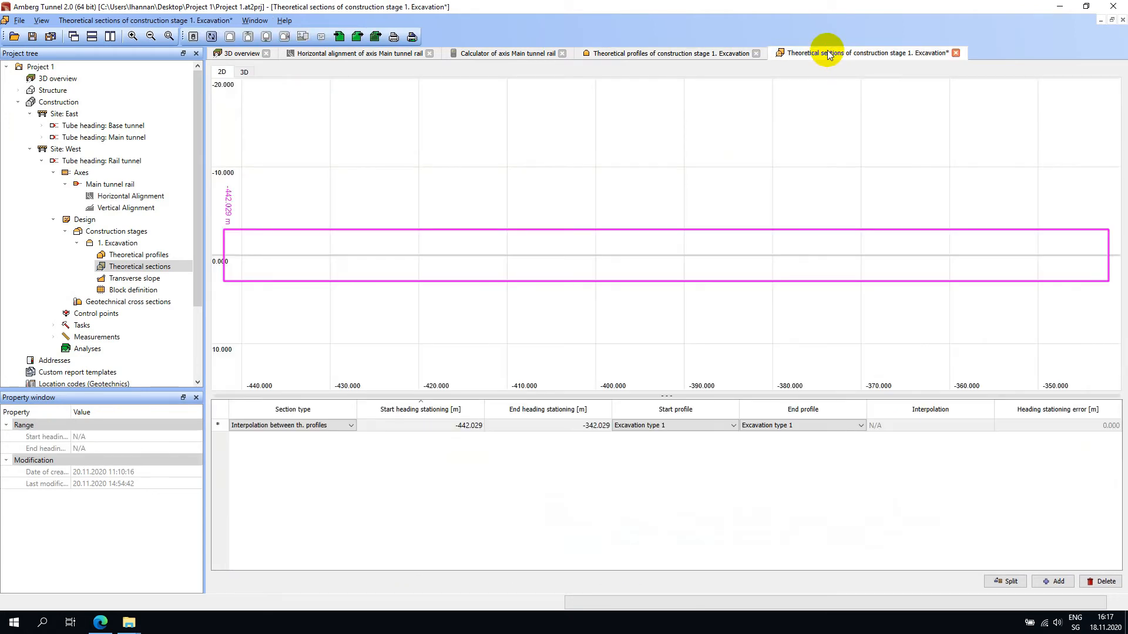
mouse_move(360, 423)
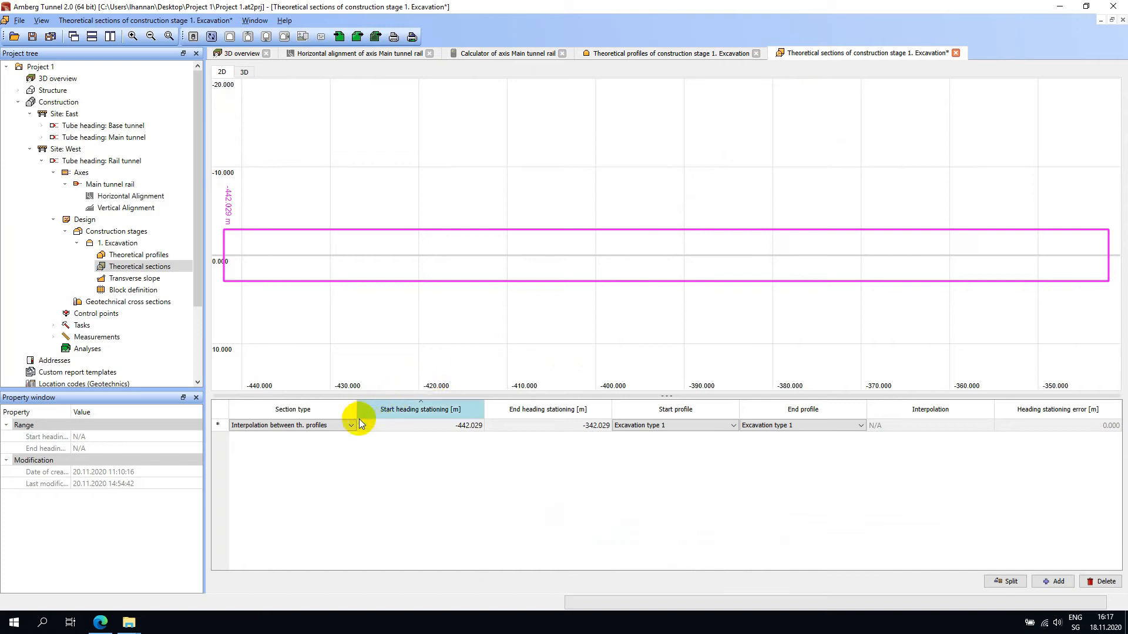
- Make the first section a constant Excavation type 1 profile from -300 to -250 m
left_click(351, 425)
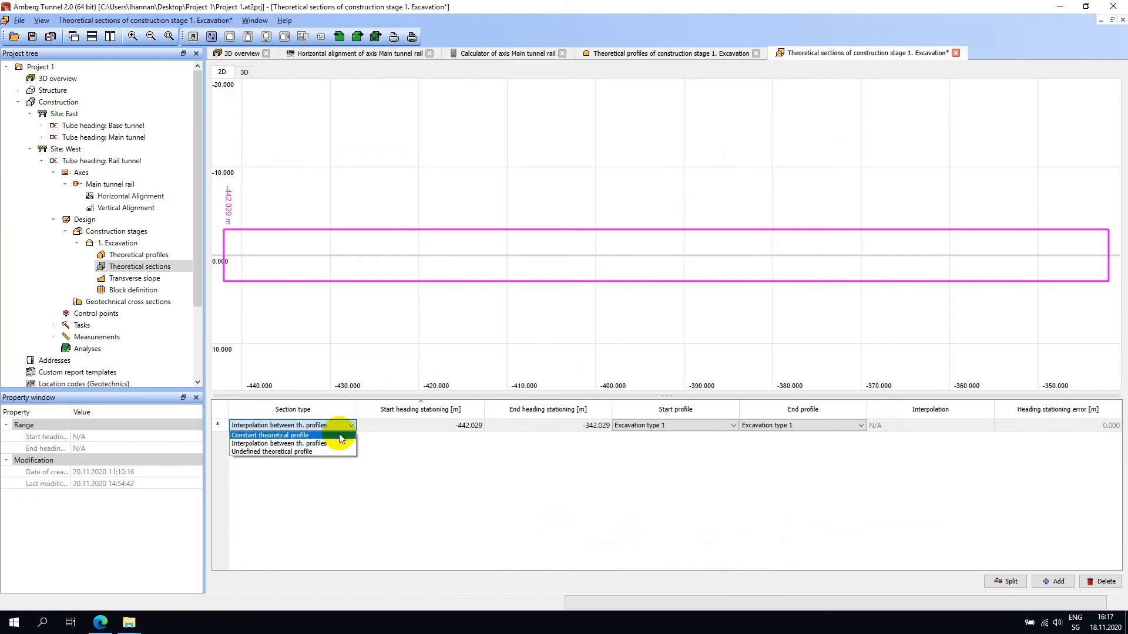
left_click(270, 435)
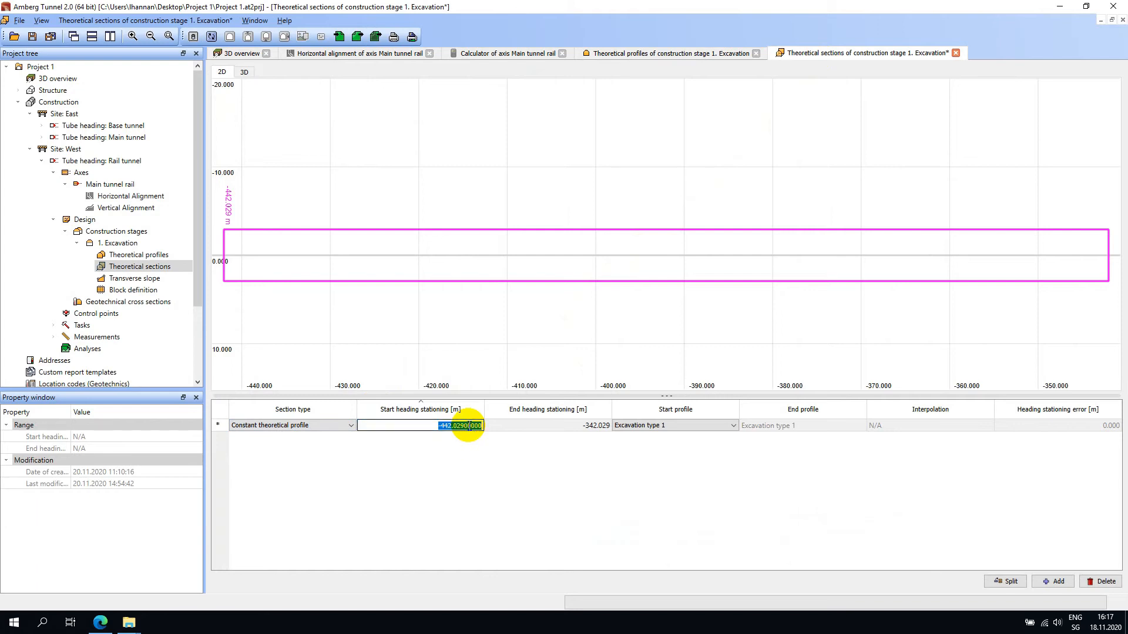
type("300.000")
left_click(547, 425)
type("-250.000")
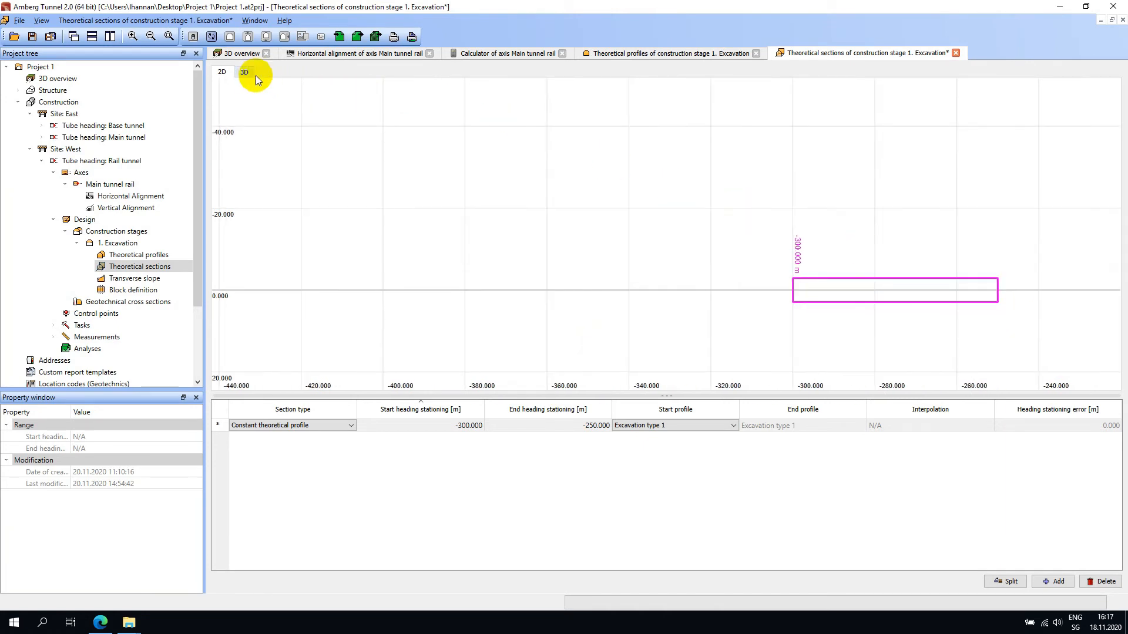
- Show the sections in 3D with the camera attached to the axis point at -238.421 m
left_click(244, 71)
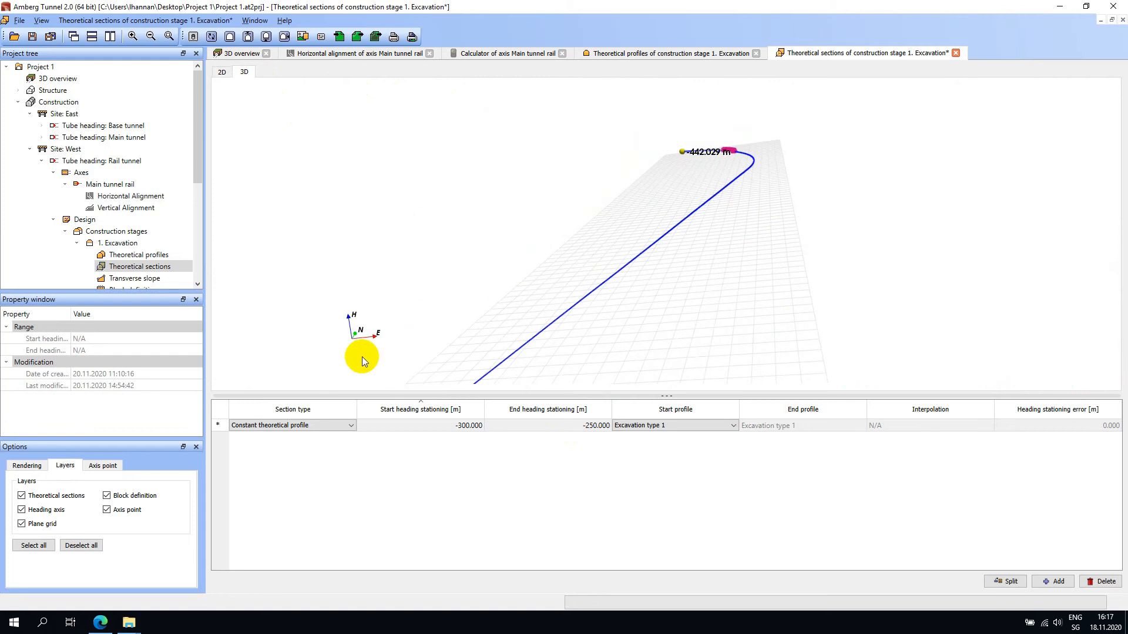
left_click(102, 465)
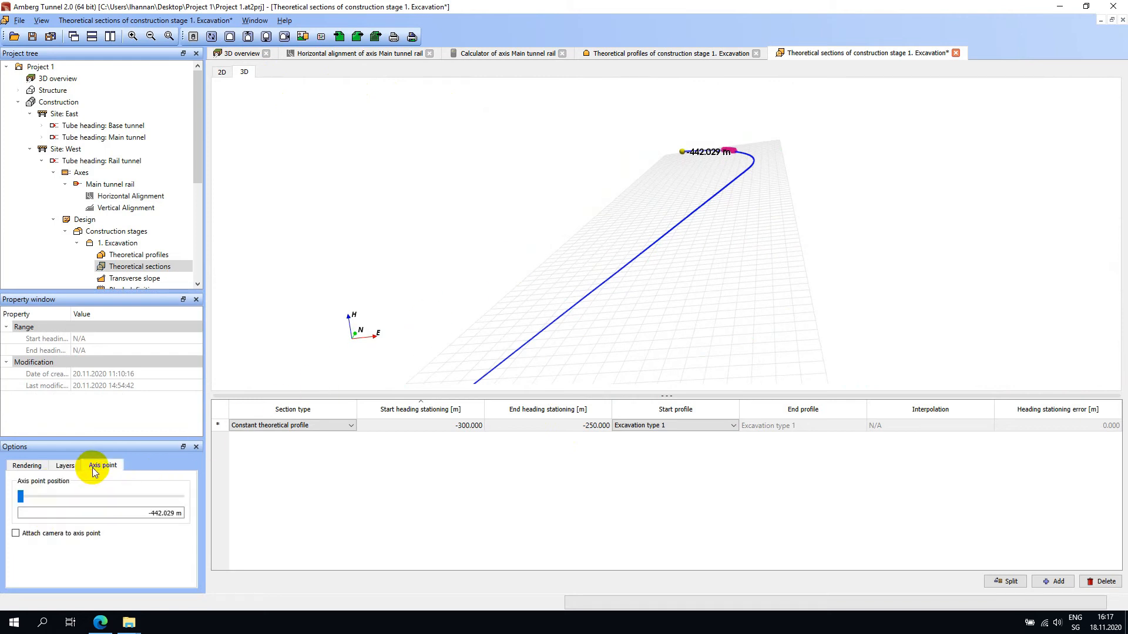
left_click(15, 533)
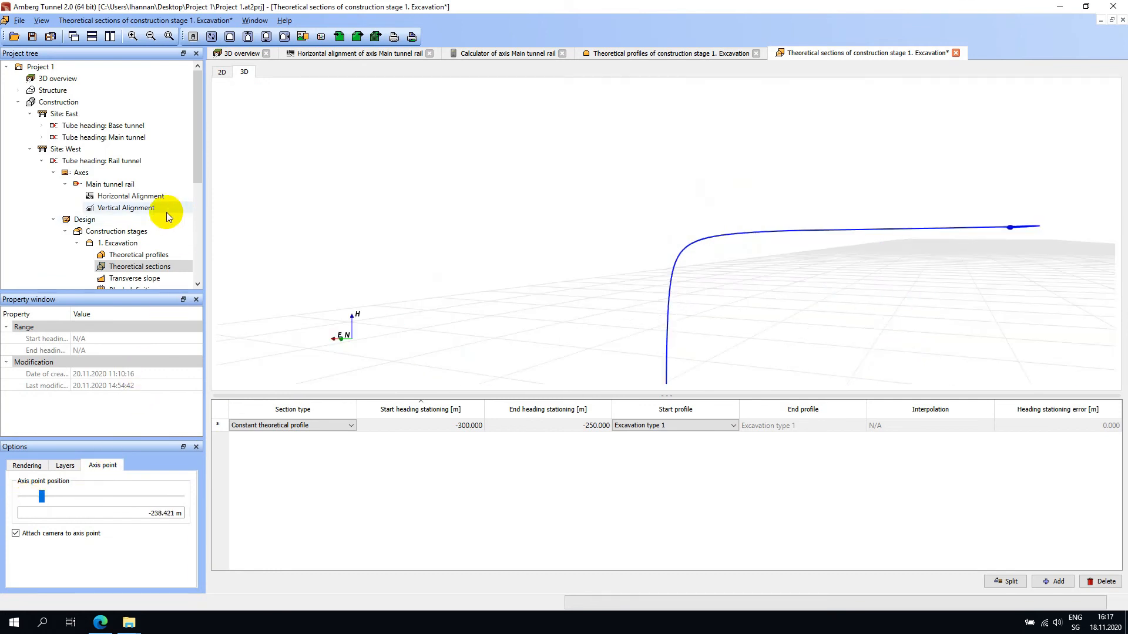
- Add a second section interpolating from Excavation type 1 to Type 2 between -250 and -249 m
left_click(222, 72)
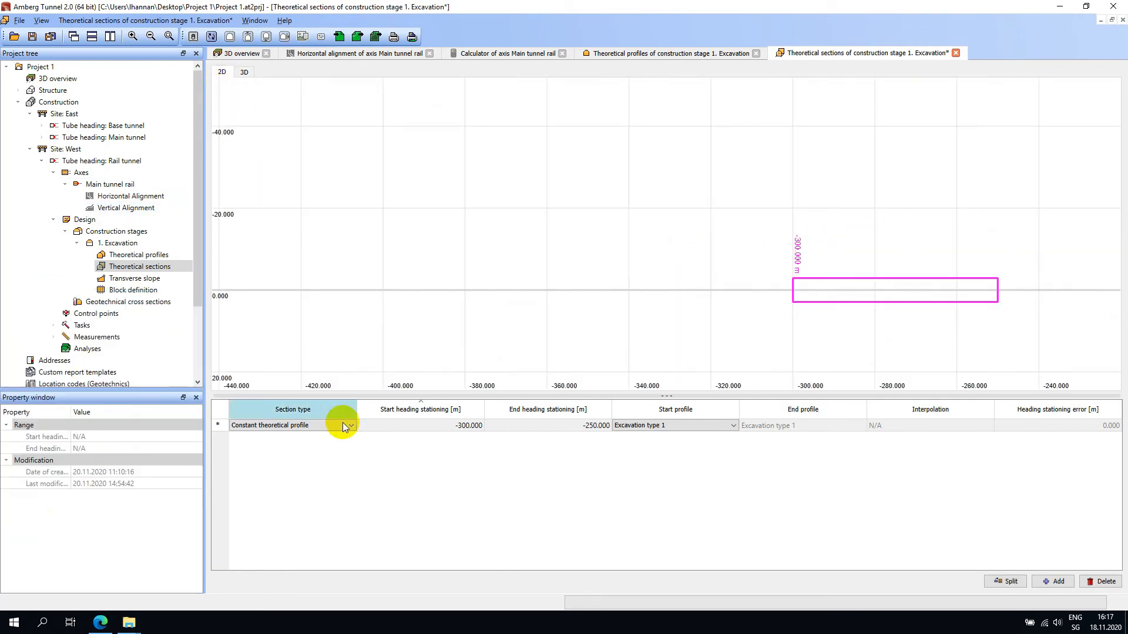
left_click(1053, 581)
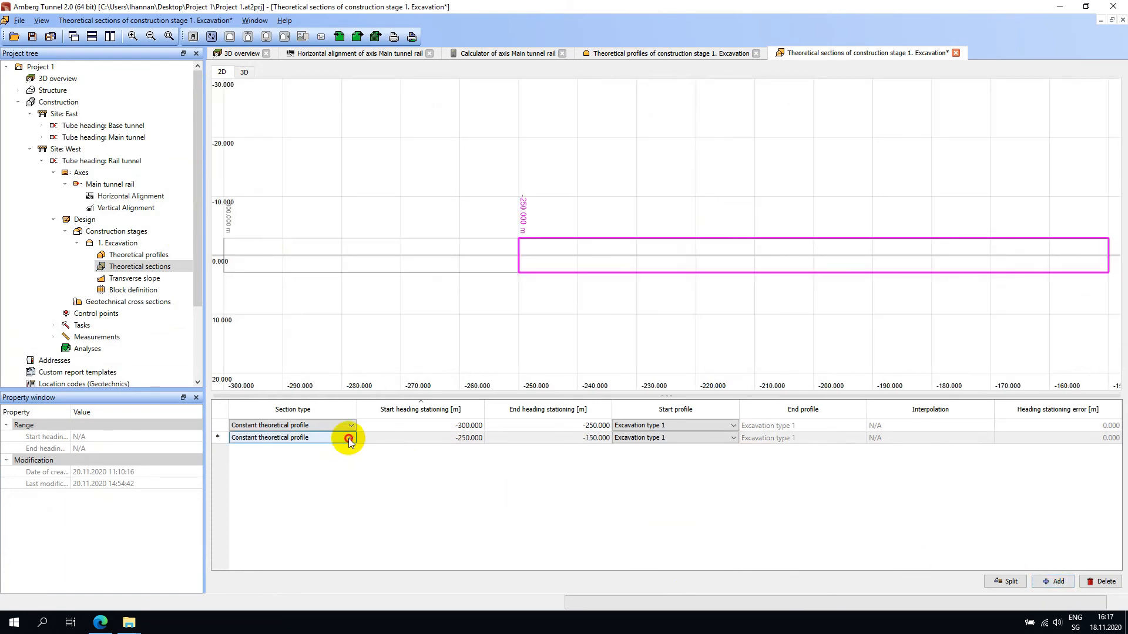
left_click(350, 437)
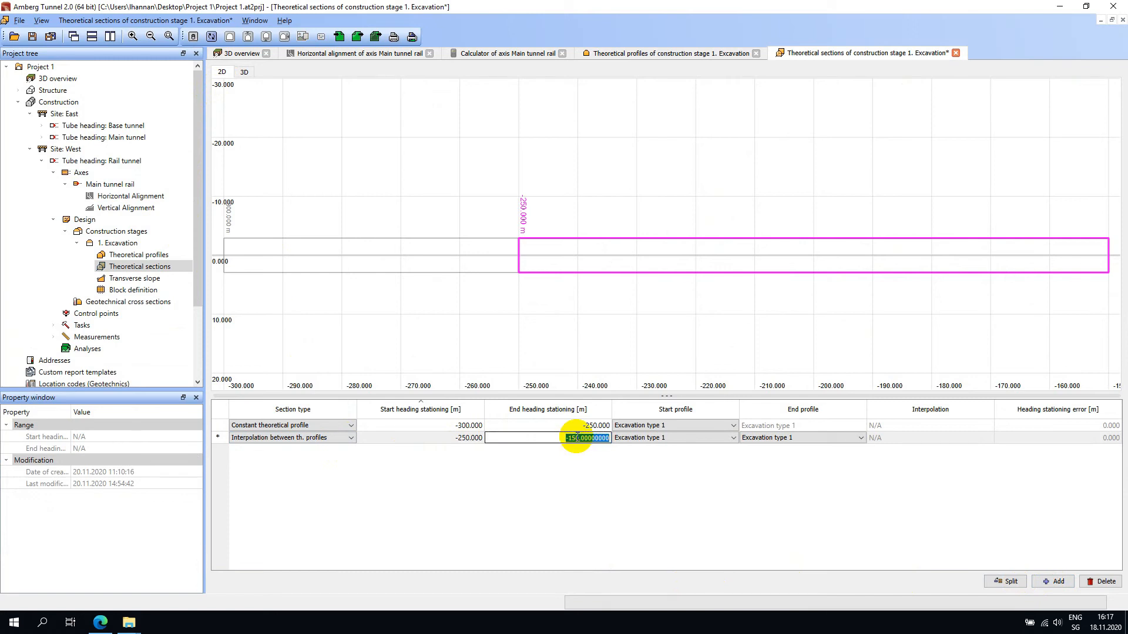
type("-249.000")
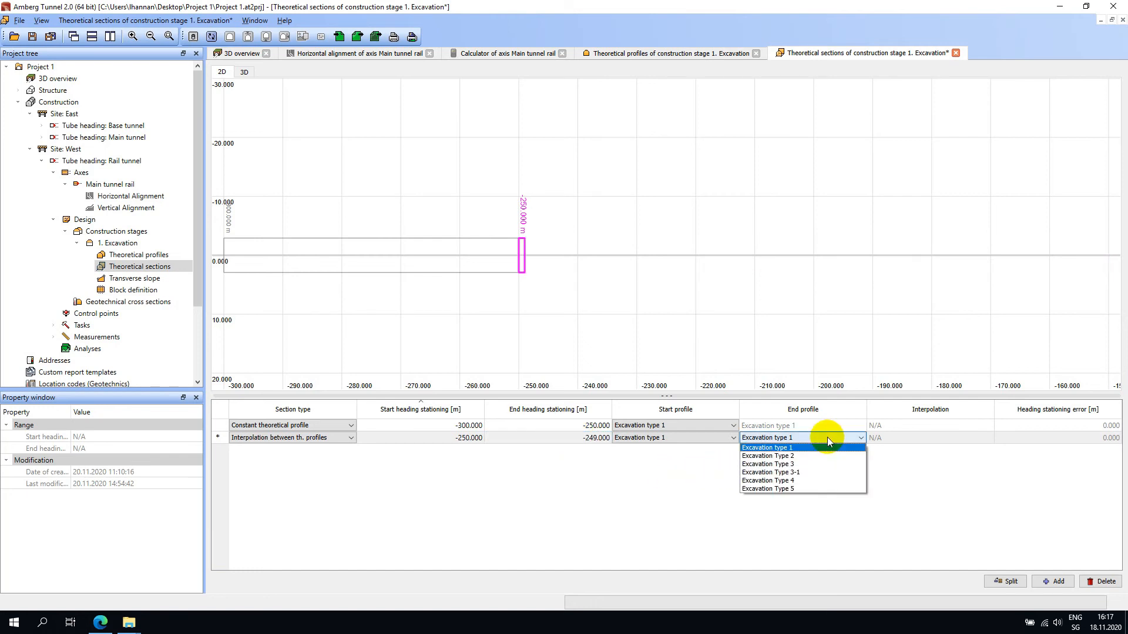
left_click(767, 456)
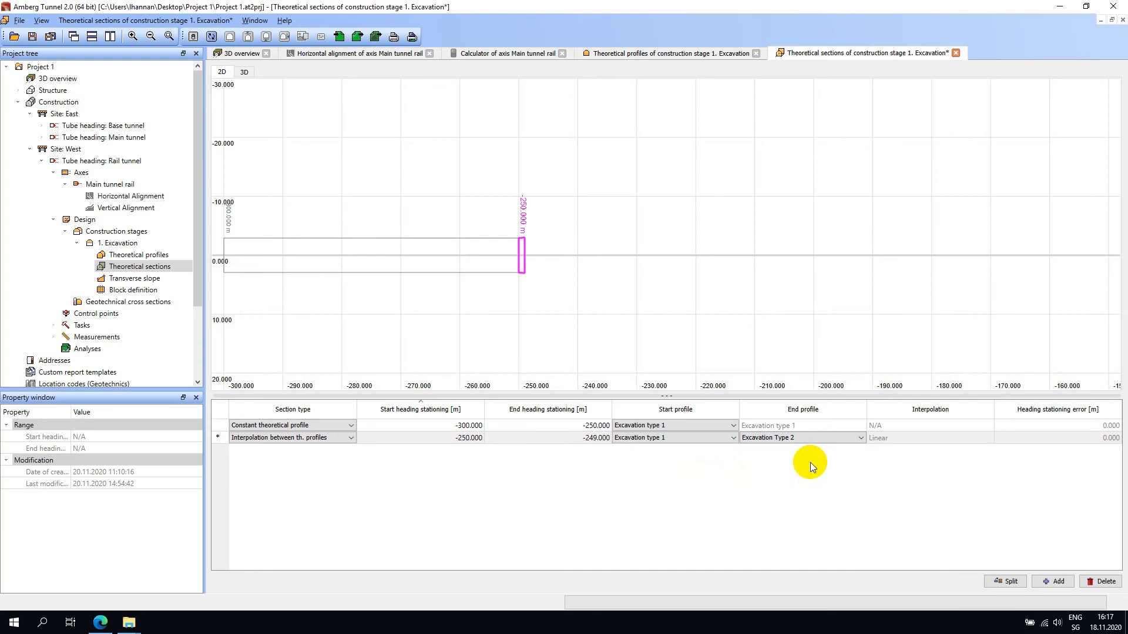
mouse_move(819, 472)
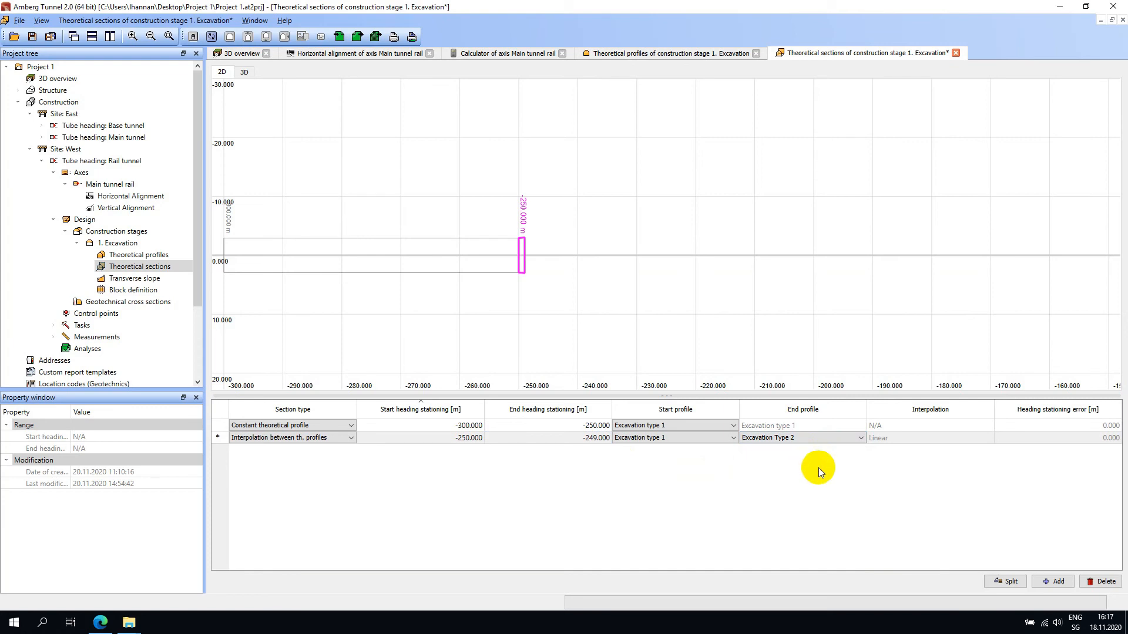
mouse_move(976, 585)
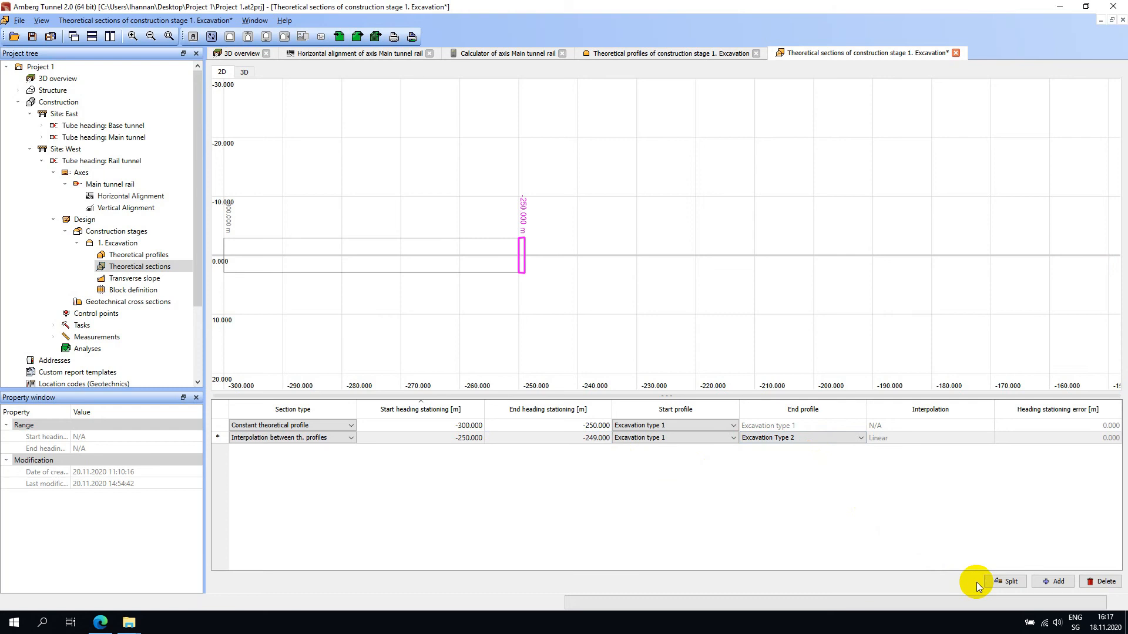
- Fill the remaining section rows up to 500 m, save all changes and show the result in 3D
left_click(1055, 581)
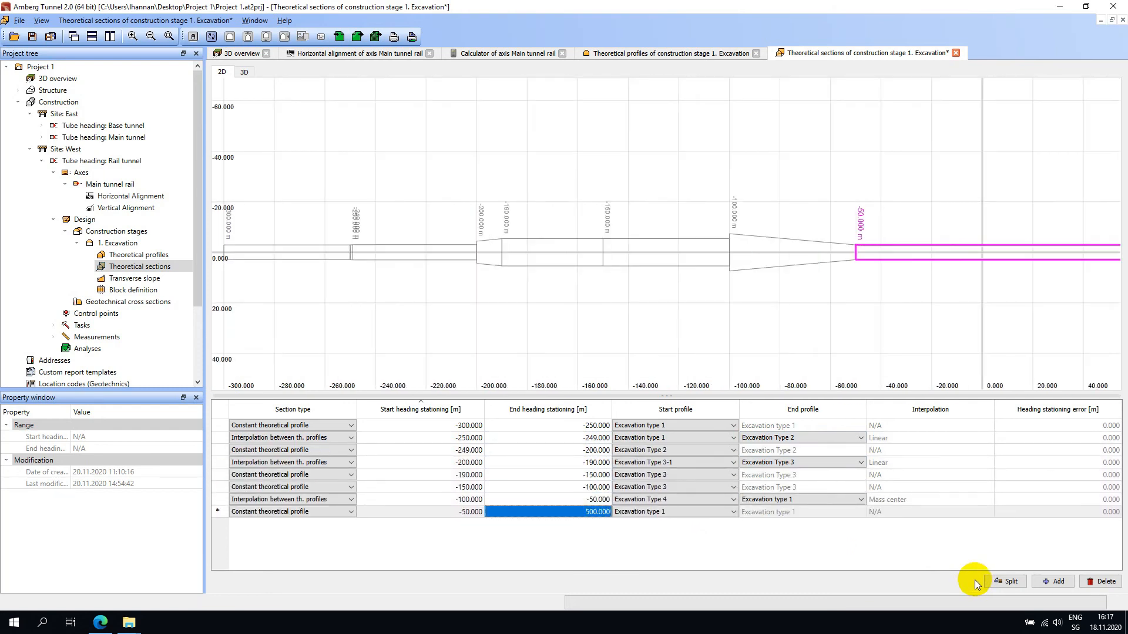
mouse_move(69, 67)
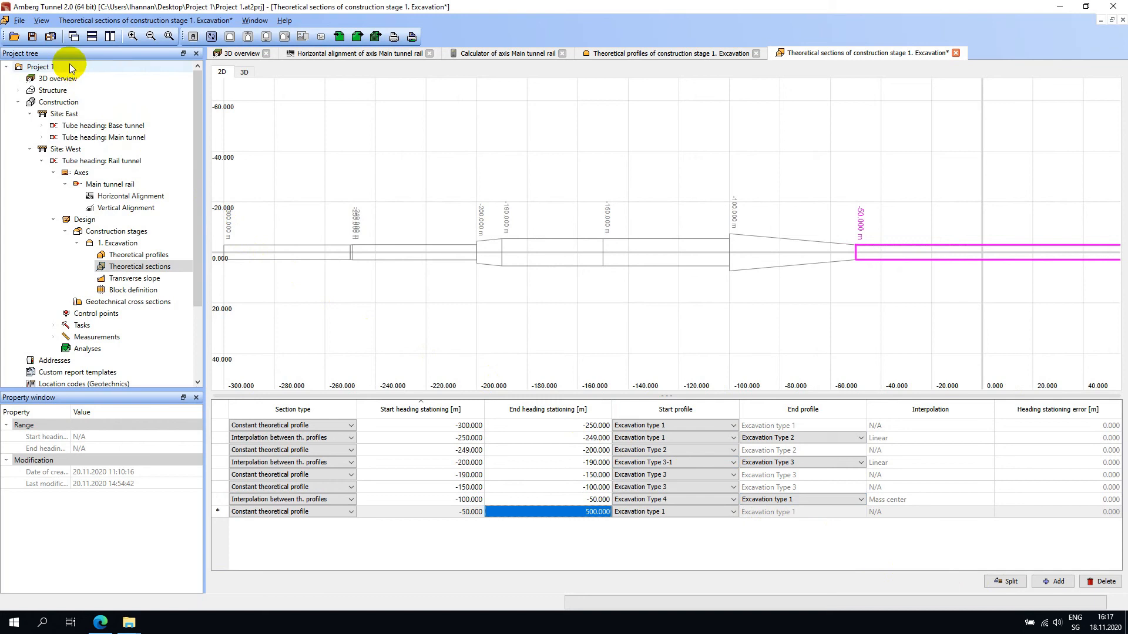
left_click(50, 37)
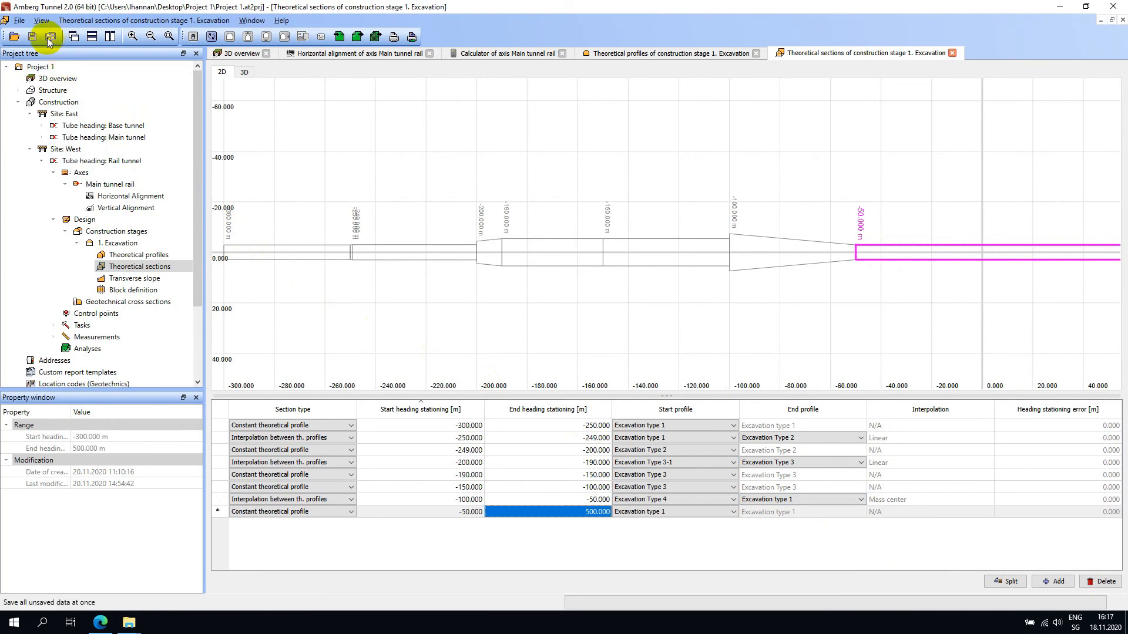
left_click(244, 71)
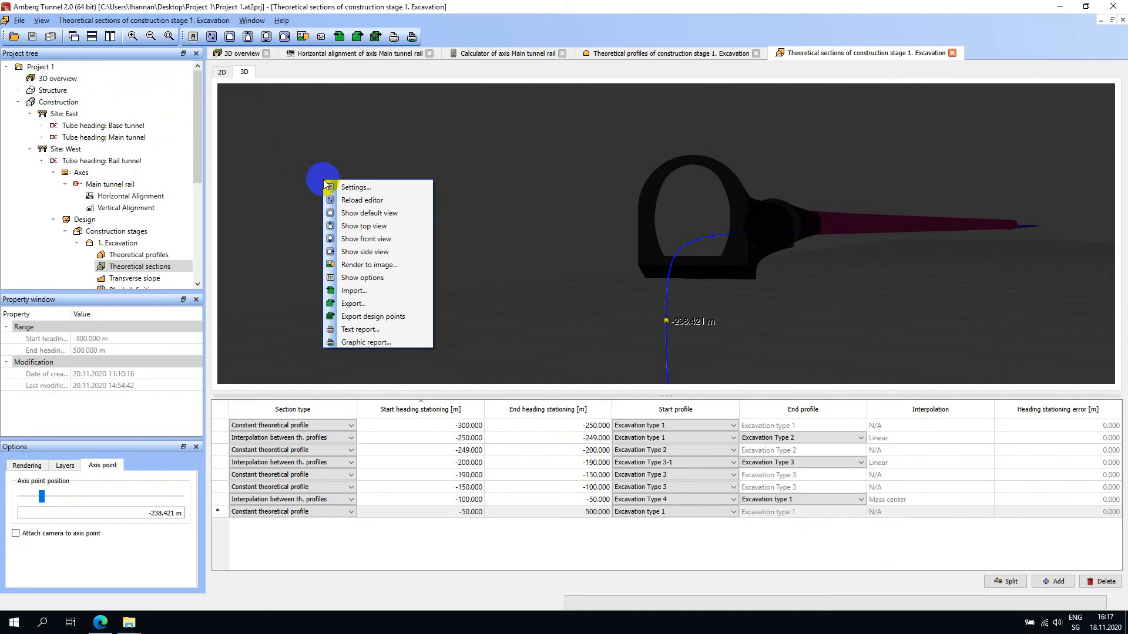
mouse_move(377, 238)
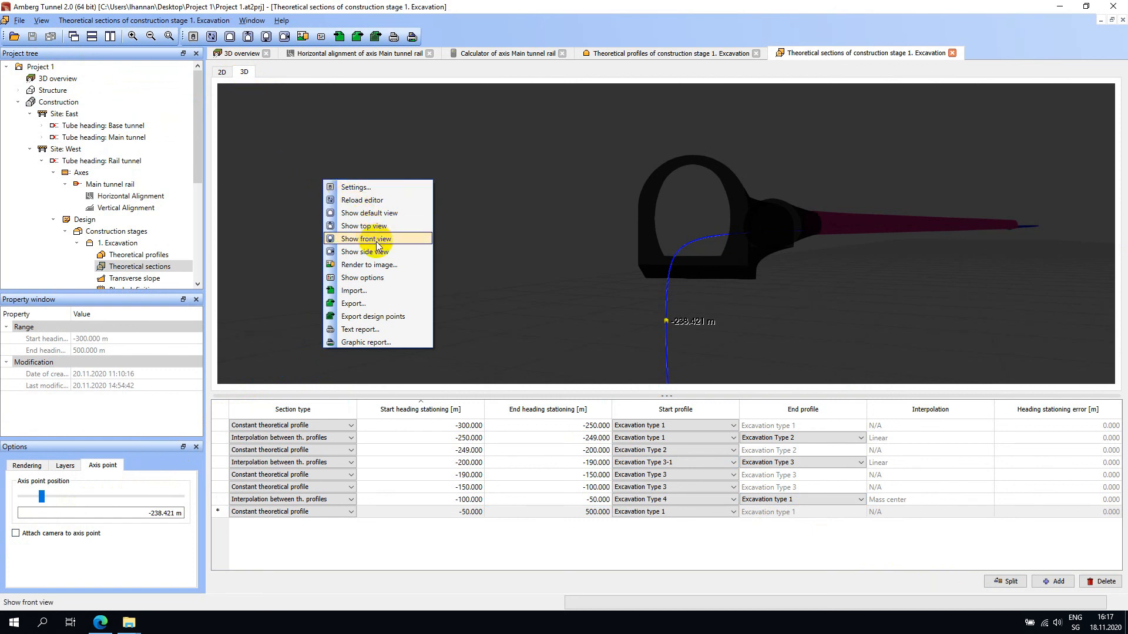
- View the sectioned tunnel from the front, then look down on the axis from above
left_click(373, 316)
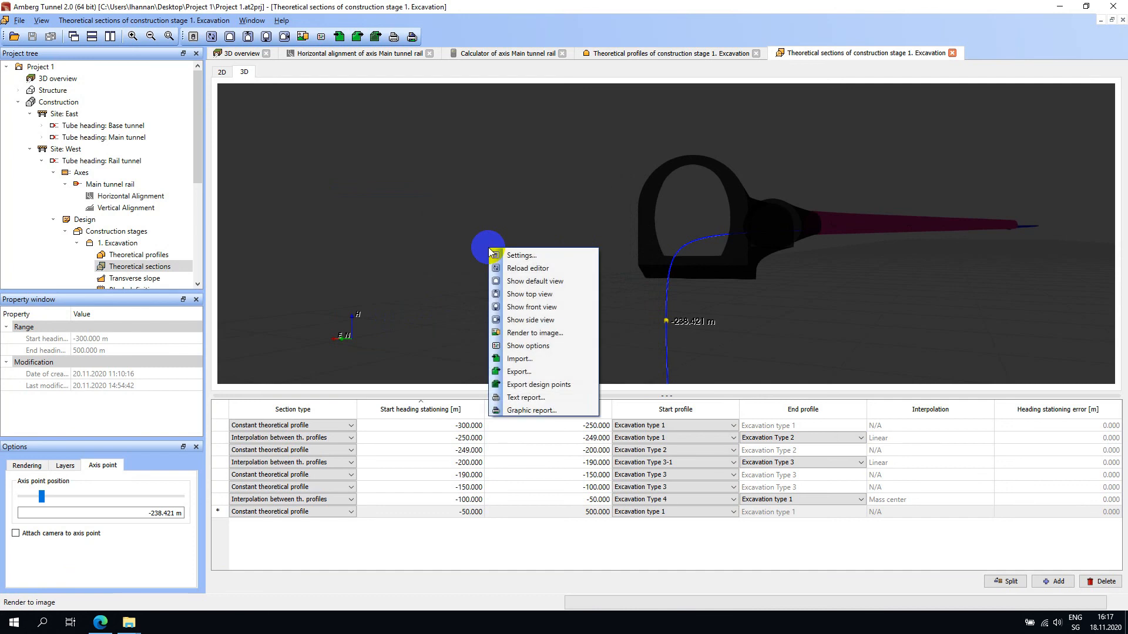
left_click(529, 293)
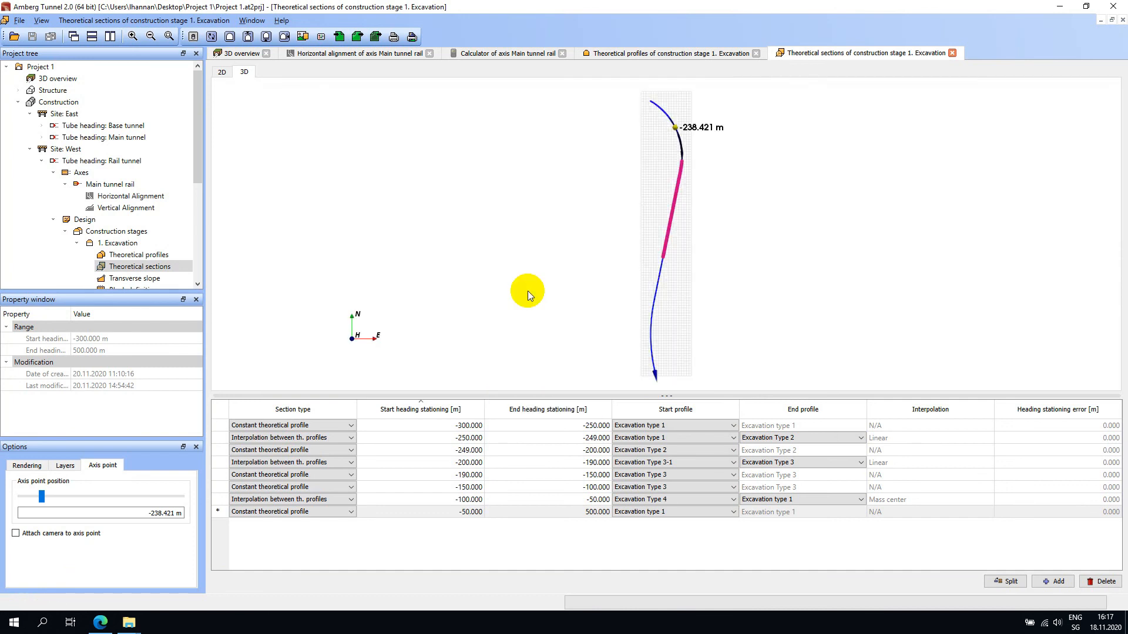